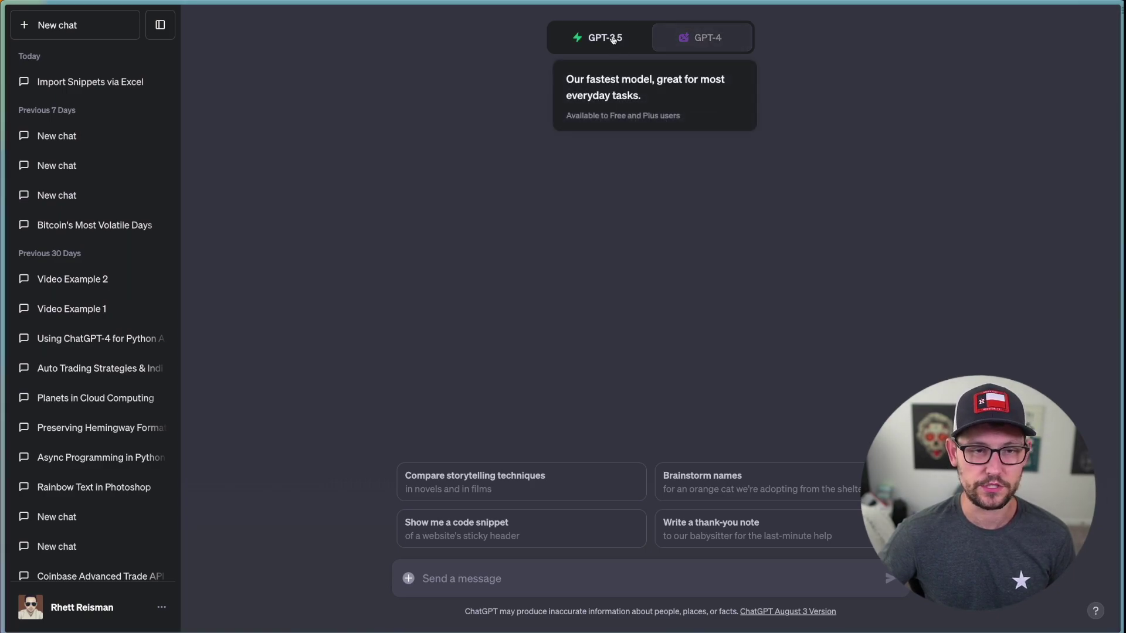
# Step: Open the 'Video Example 1' conversation with the vague limit-order prompt
pyautogui.click(707, 38)
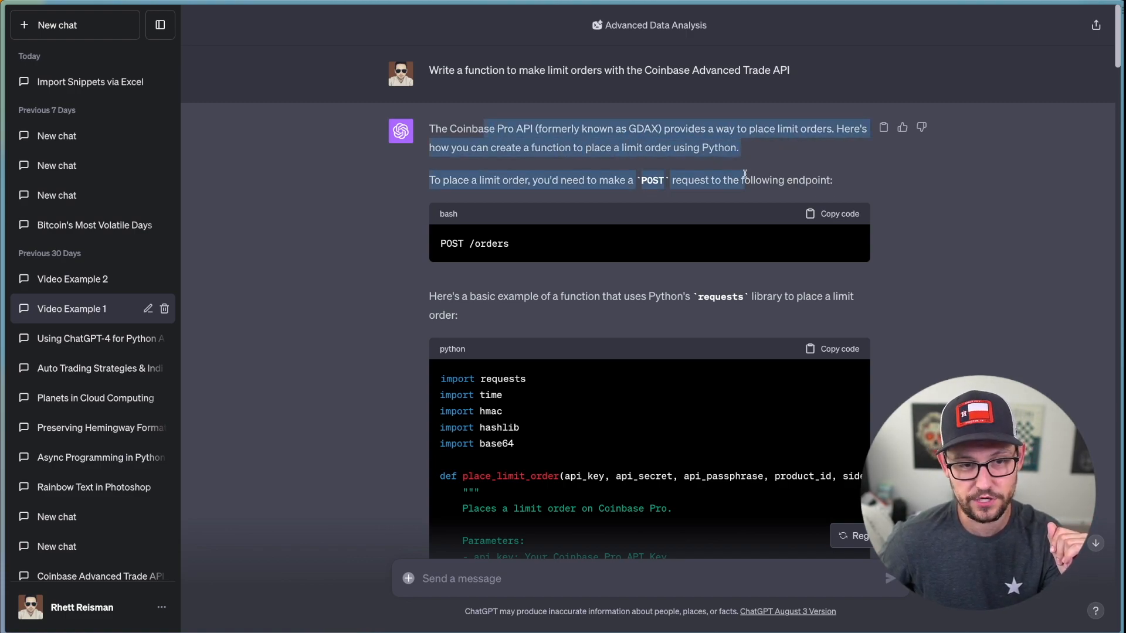
pyautogui.scroll(-3)
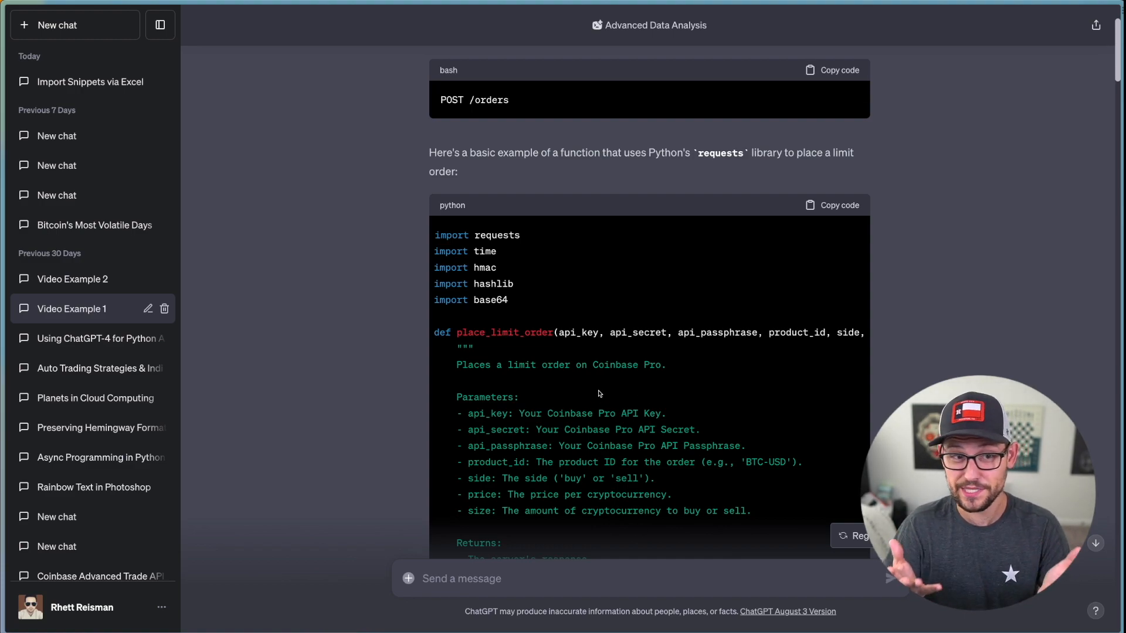
pyautogui.scroll(-3)
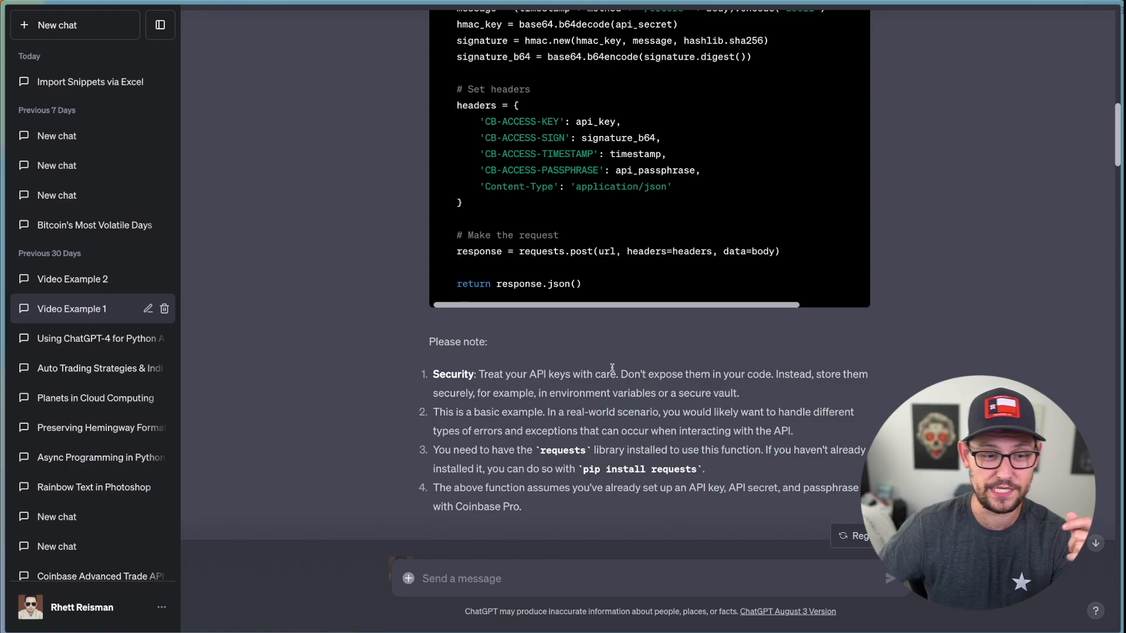
pyautogui.scroll(3)
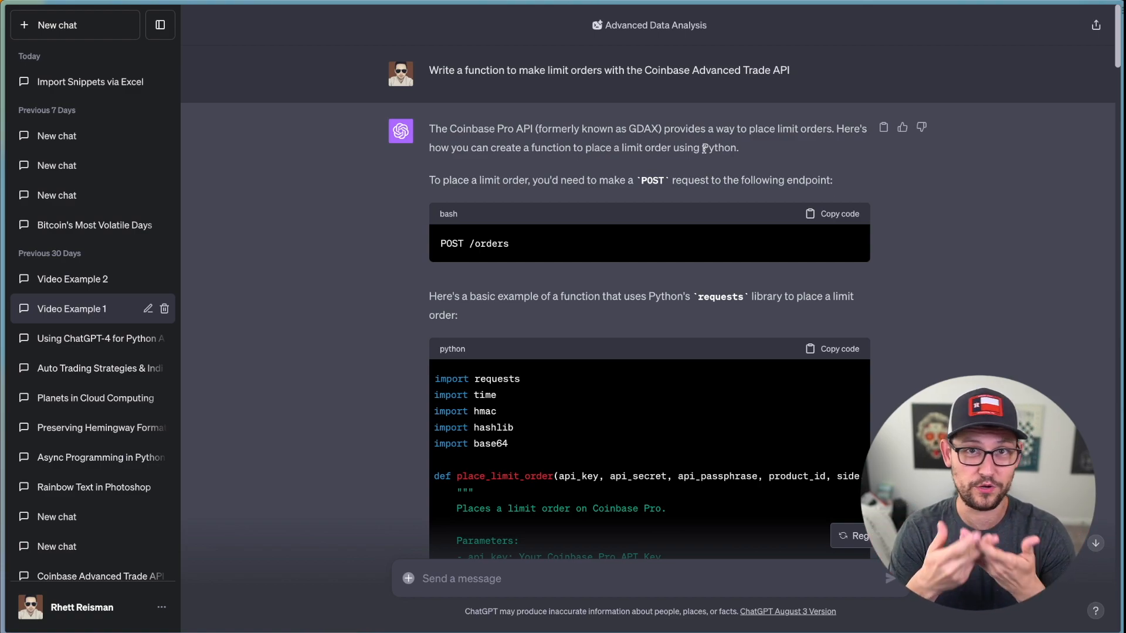
pyautogui.moveTo(705, 165)
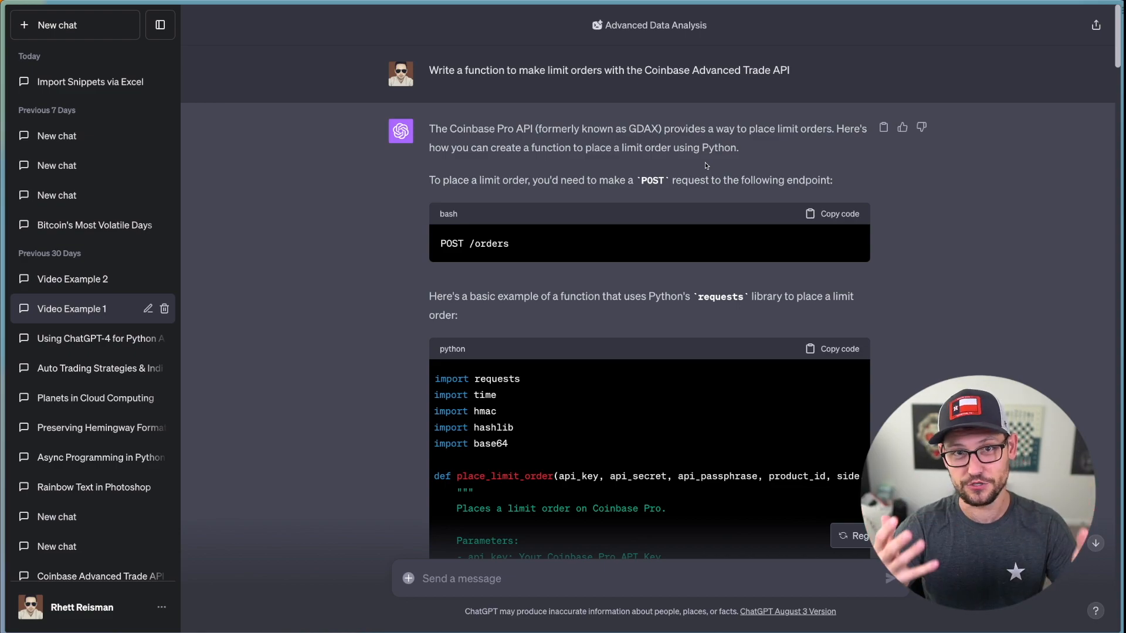
pyautogui.scroll(-3)
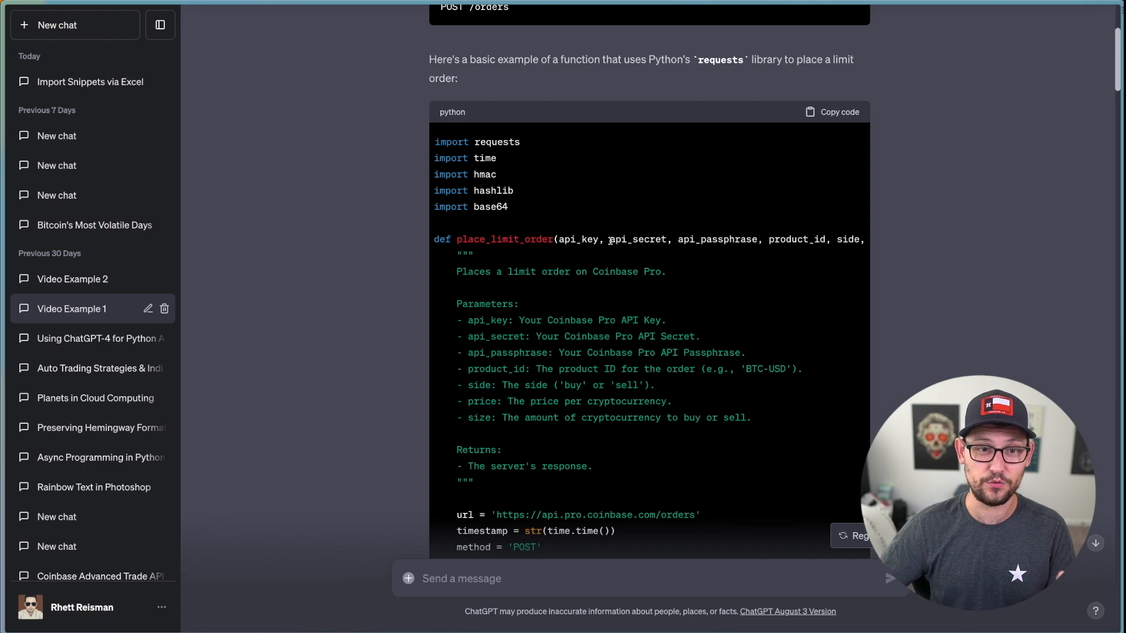
pyautogui.scroll(3)
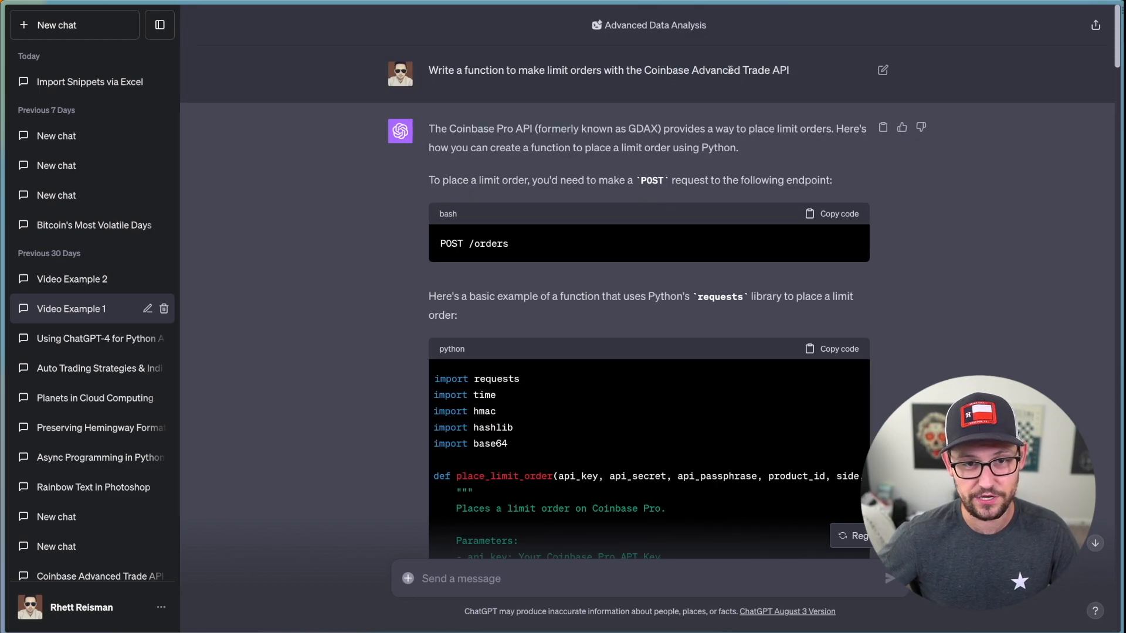
pyautogui.scroll(-3)
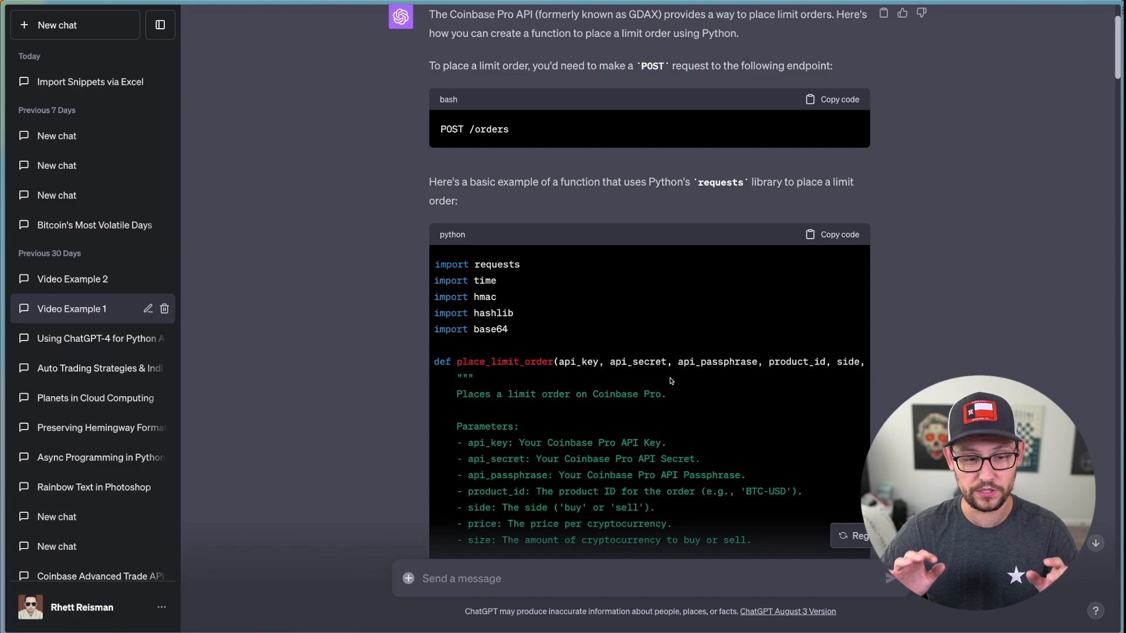
pyautogui.scroll(-3)
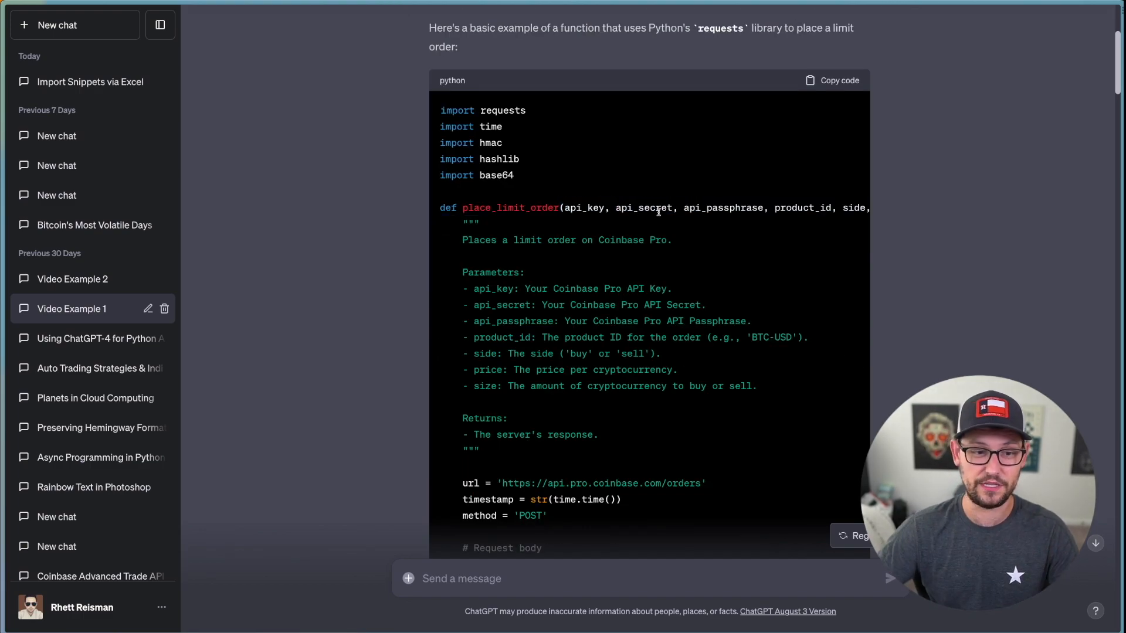
pyautogui.scroll(-3)
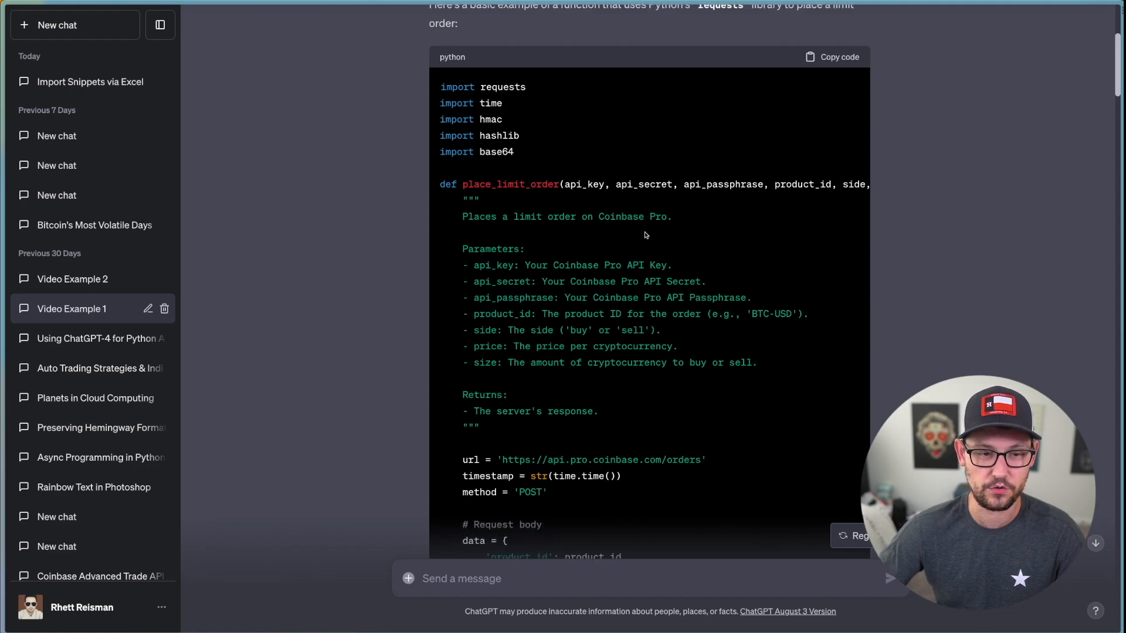
pyautogui.scroll(-3)
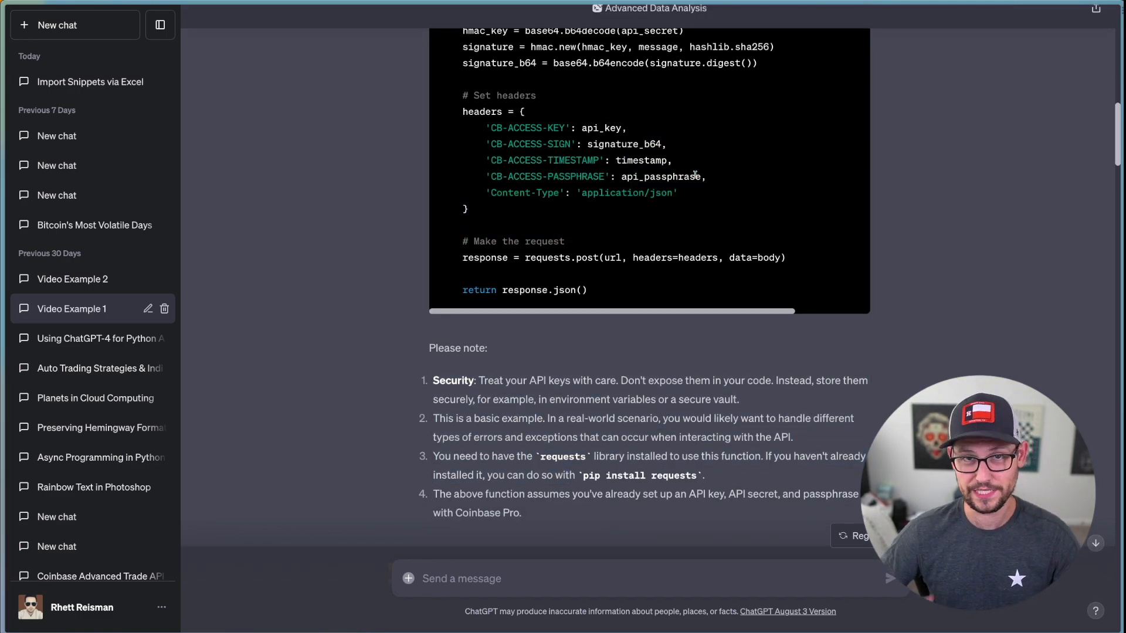
pyautogui.scroll(-3)
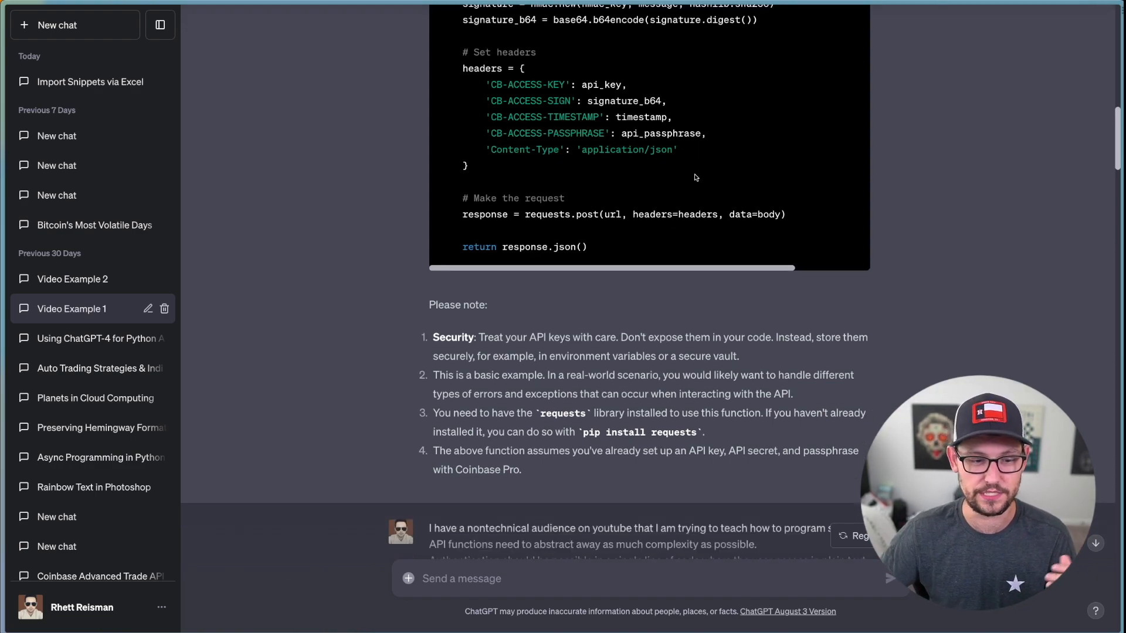
pyautogui.scroll(-3)
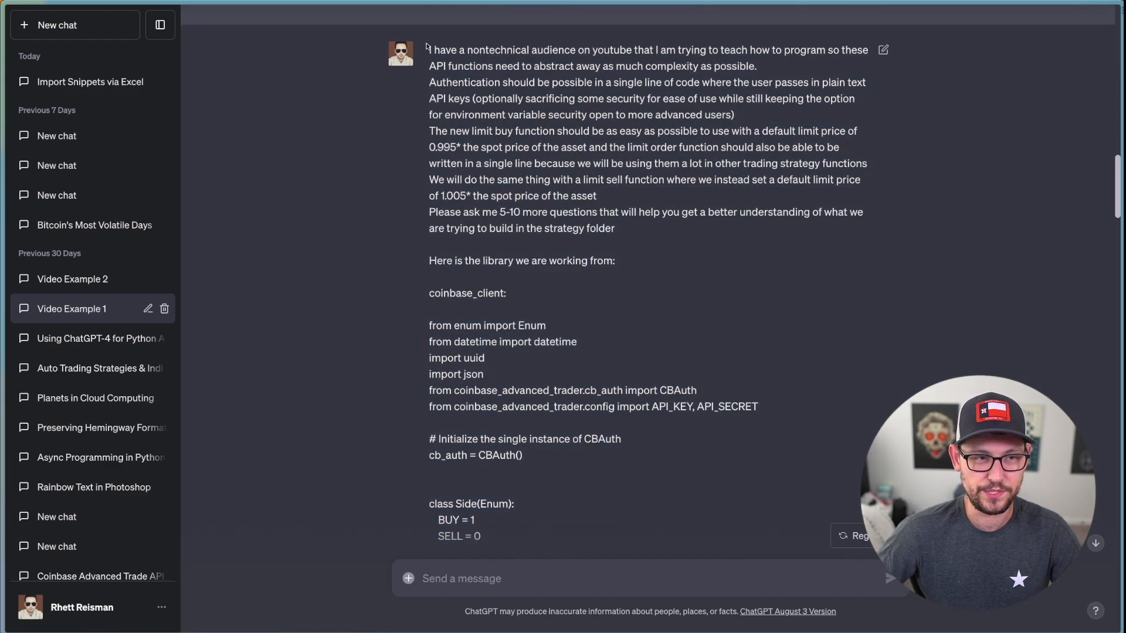
pyautogui.moveTo(634, 256)
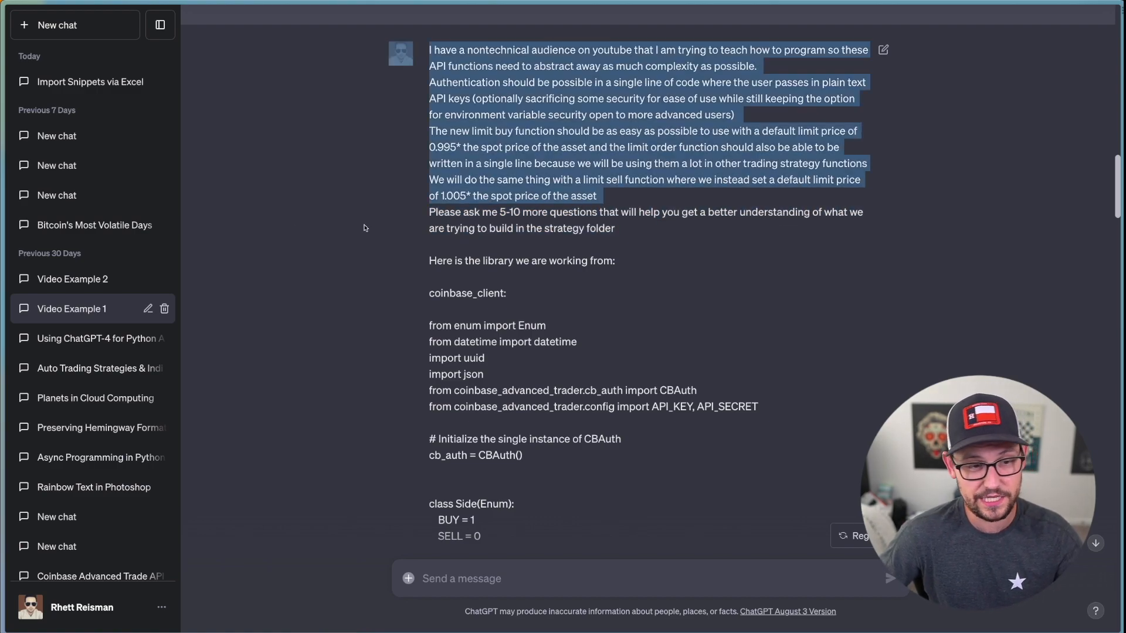
pyautogui.click(631, 231)
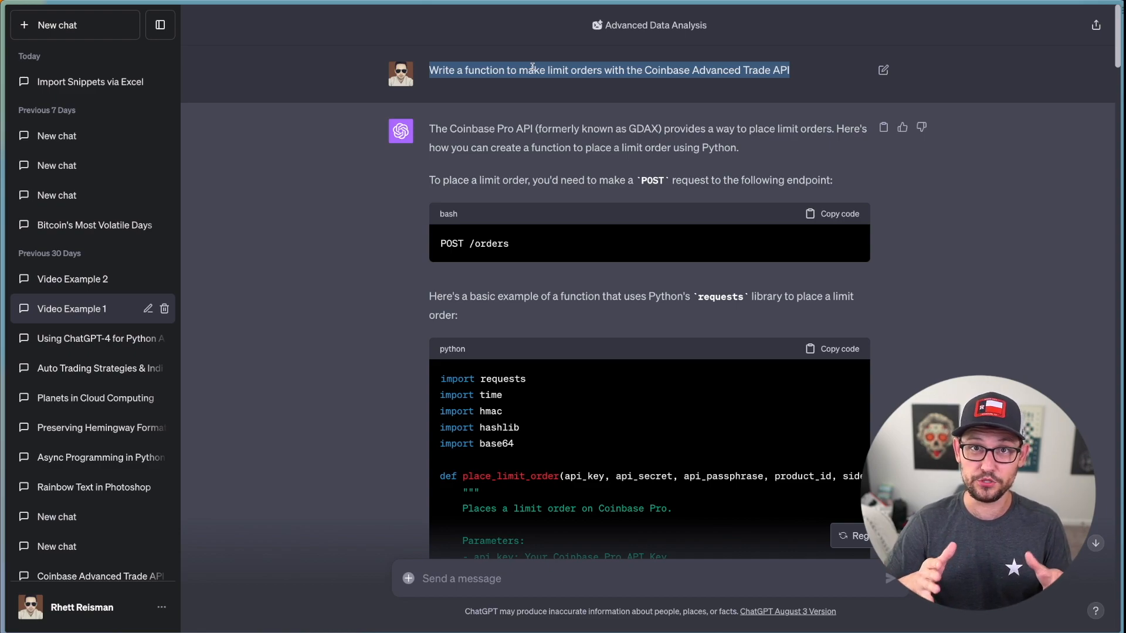
pyautogui.scroll(-3)
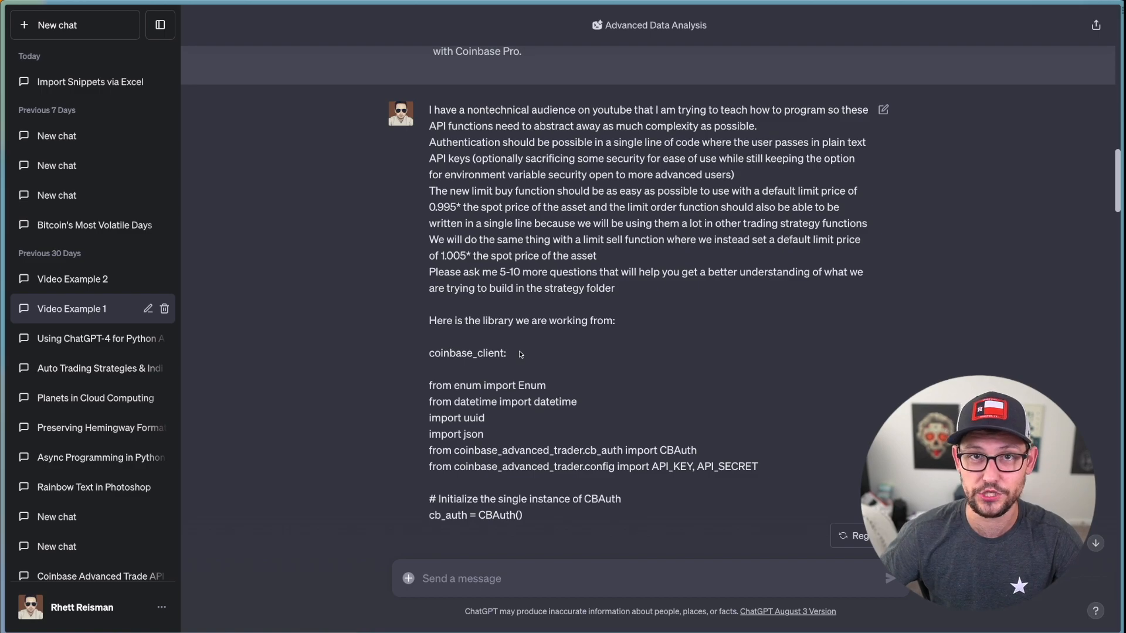
pyautogui.scroll(-3)
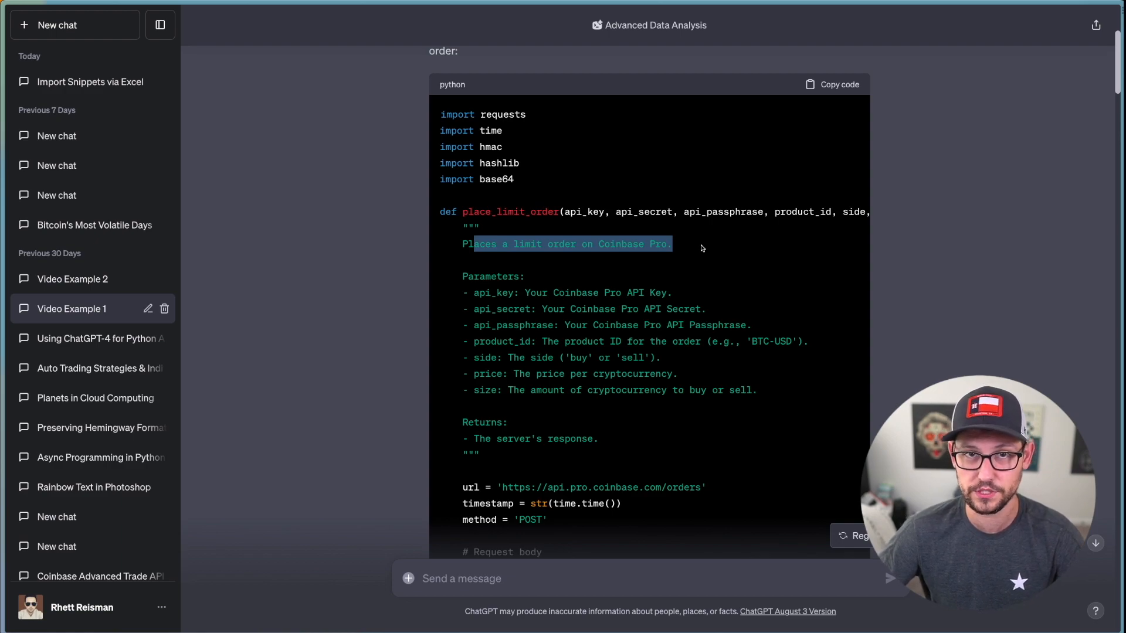
pyautogui.scroll(-3)
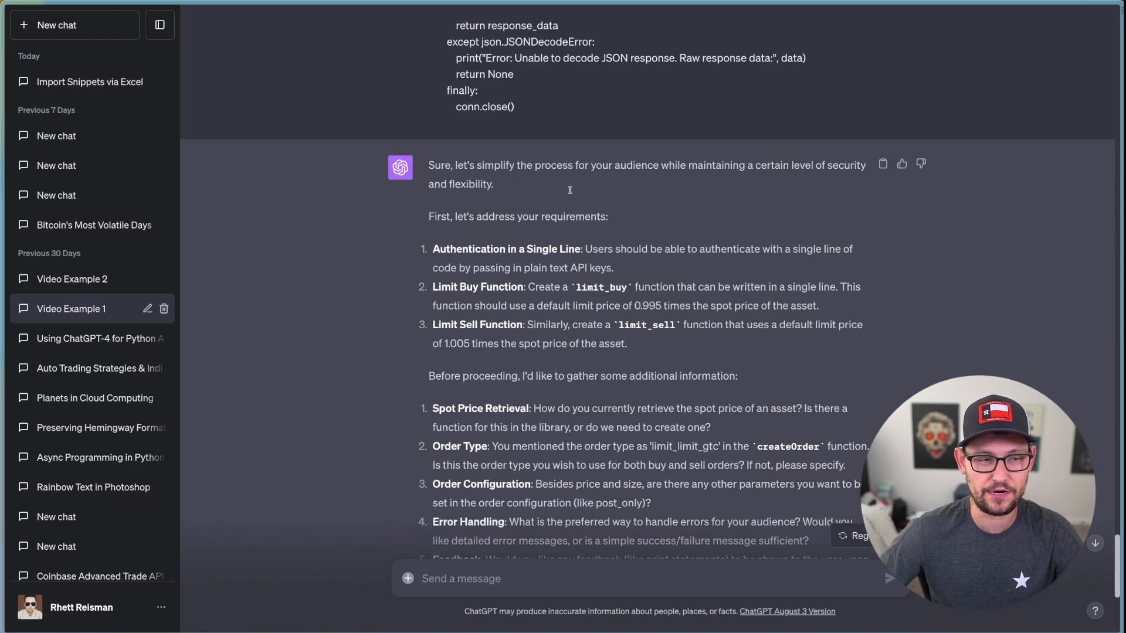
pyautogui.scroll(-3)
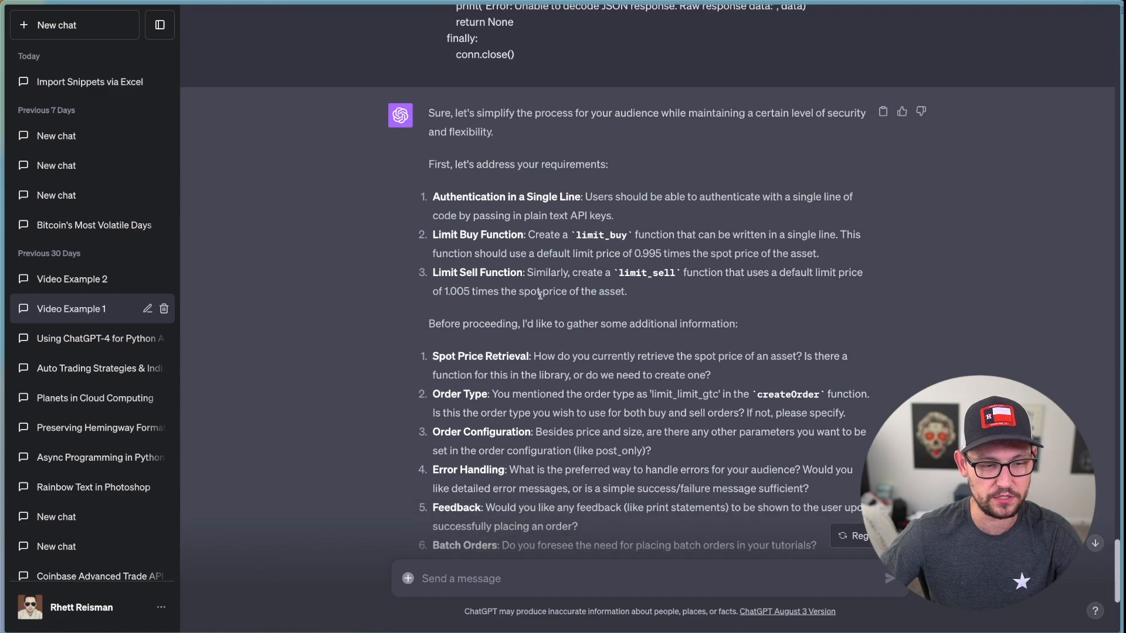
pyautogui.scroll(-3)
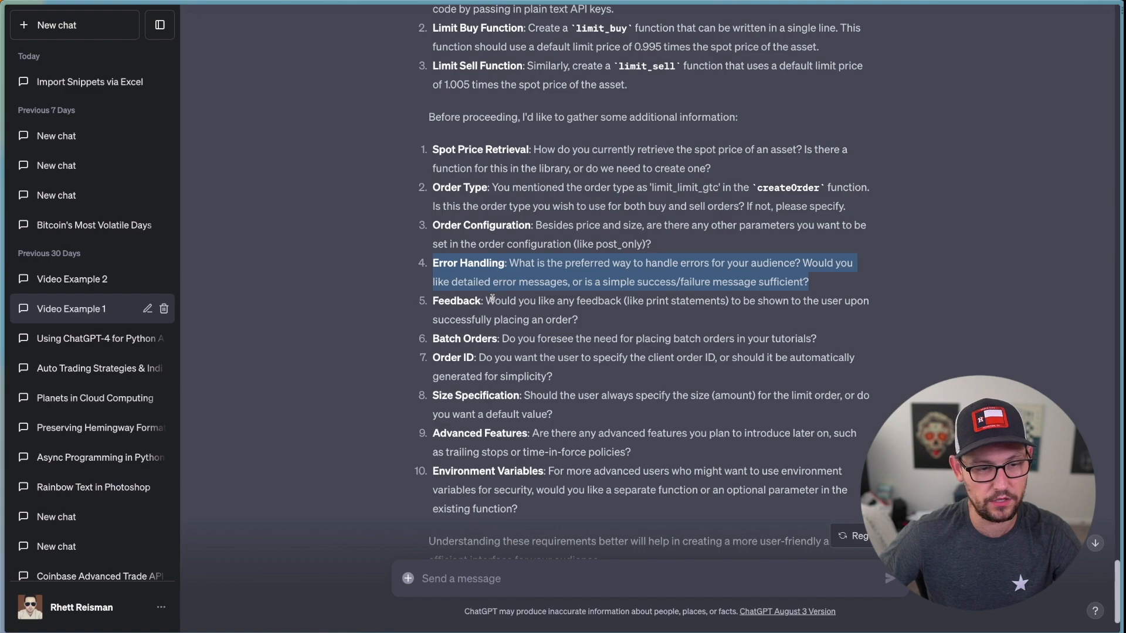
pyautogui.click(507, 330)
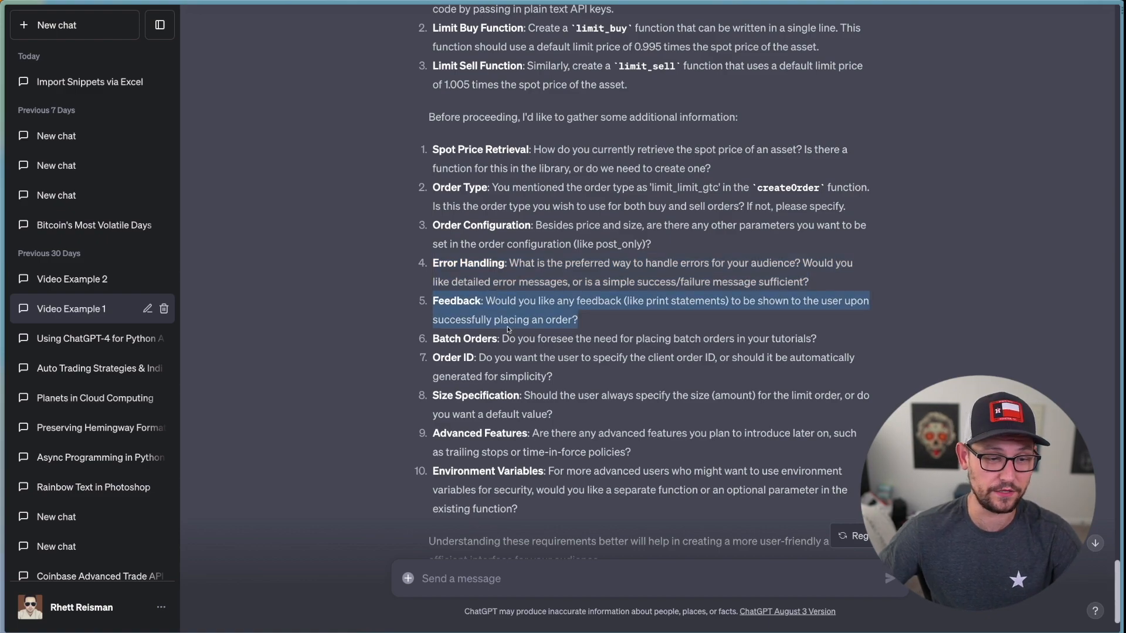
pyautogui.scroll(-3)
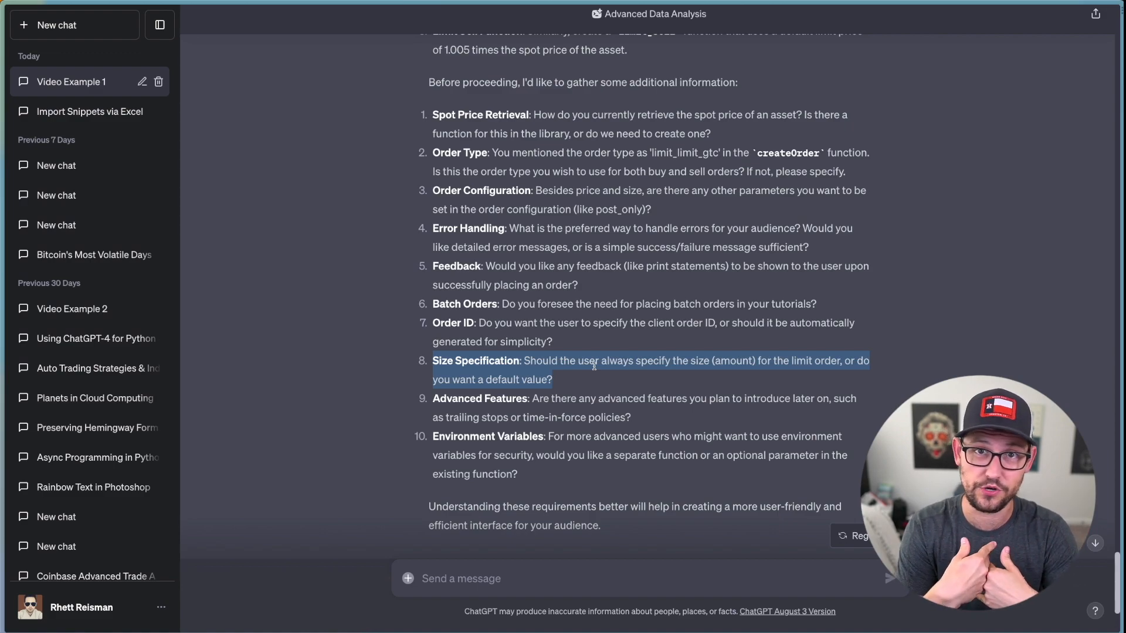
# Step: Open the Coinbase authentication conversation and review the CoinbaseAuthenticator reply, returning to the prompt
pyautogui.click(71, 307)
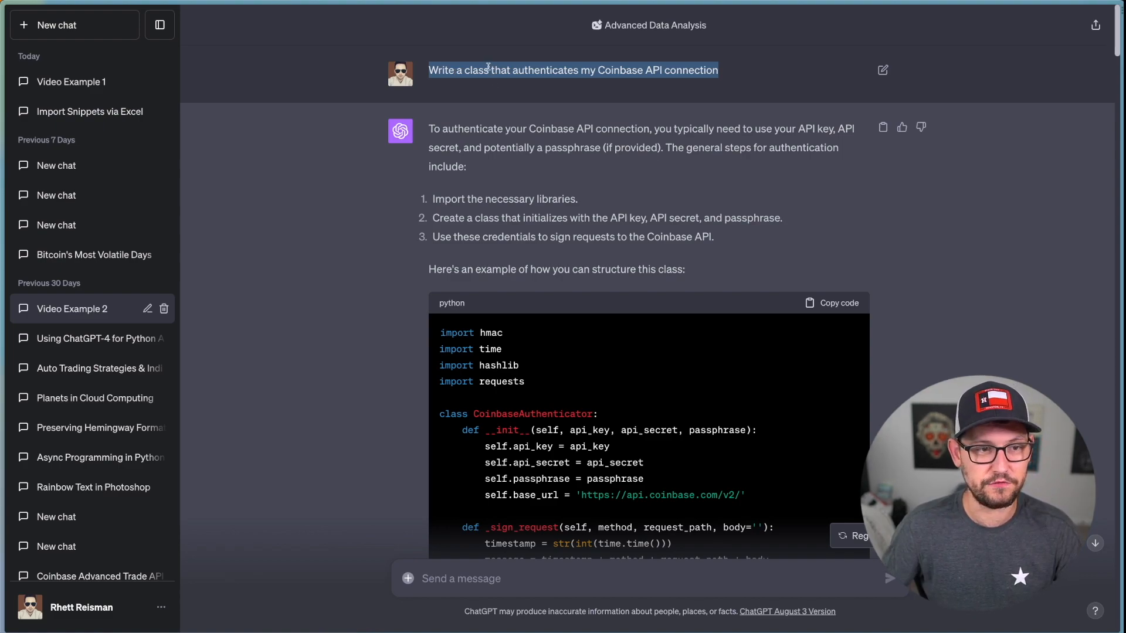
pyautogui.moveTo(723, 64)
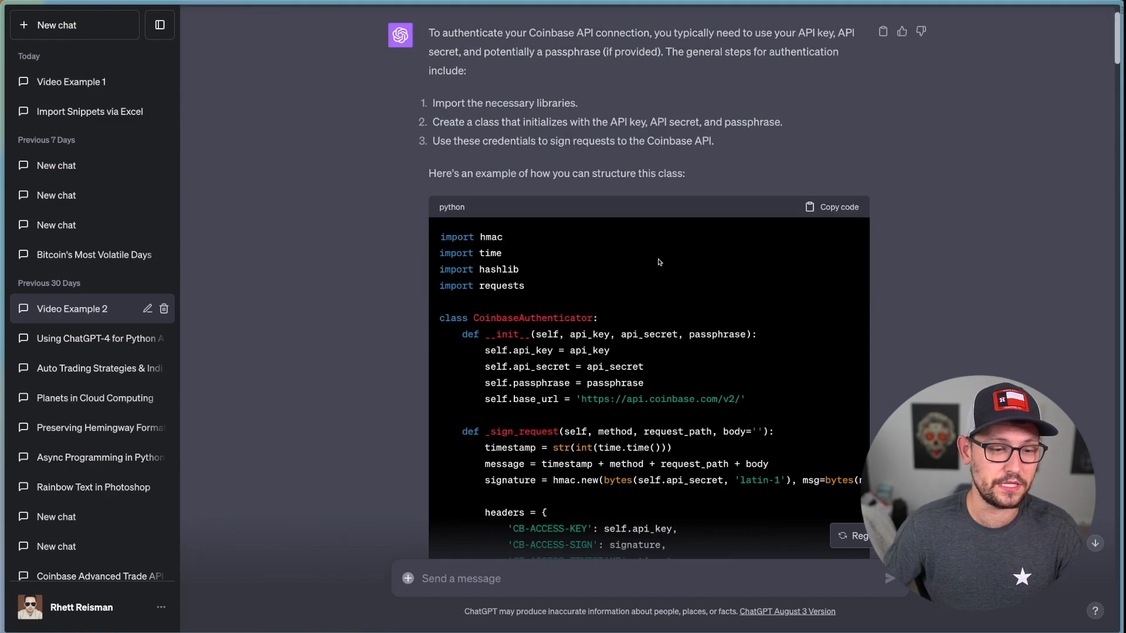
pyautogui.scroll(-3)
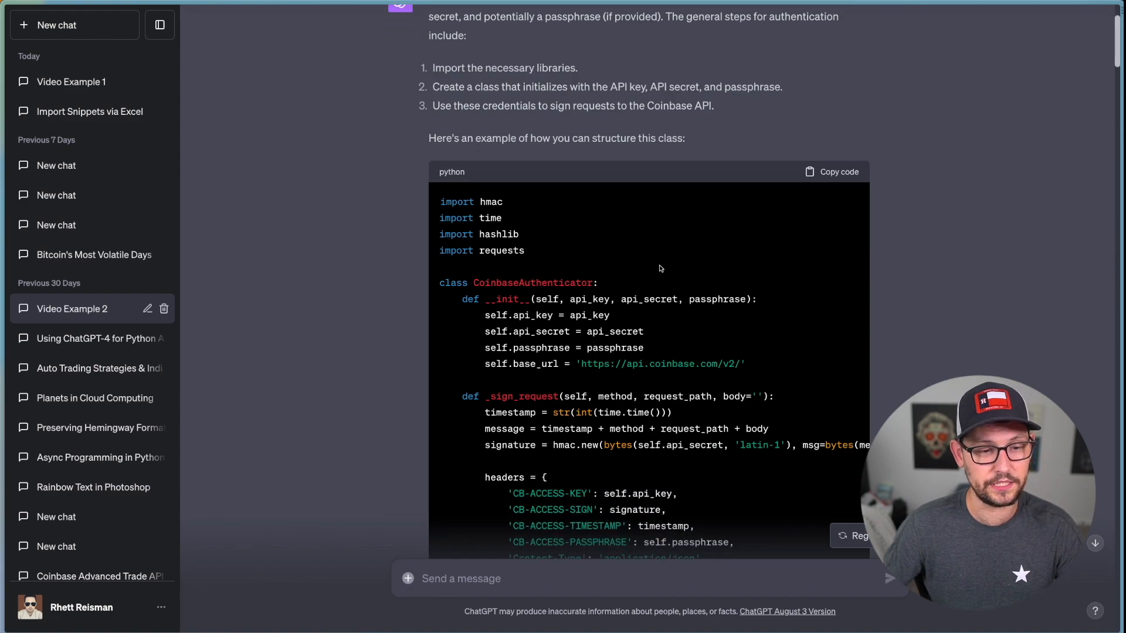
pyautogui.scroll(-3)
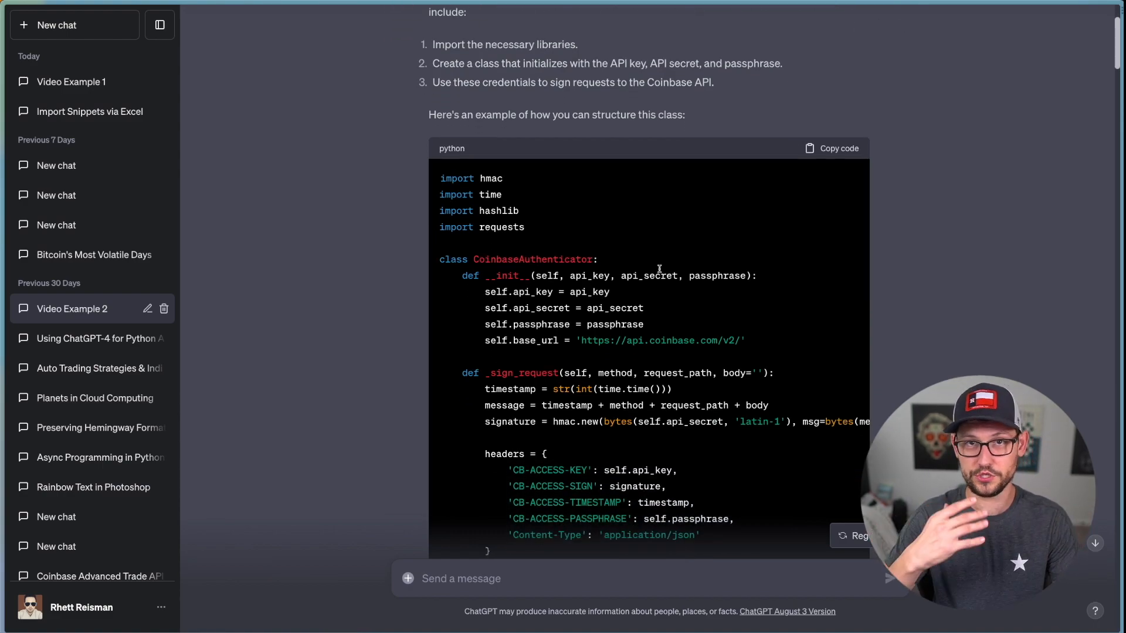
pyautogui.scroll(3)
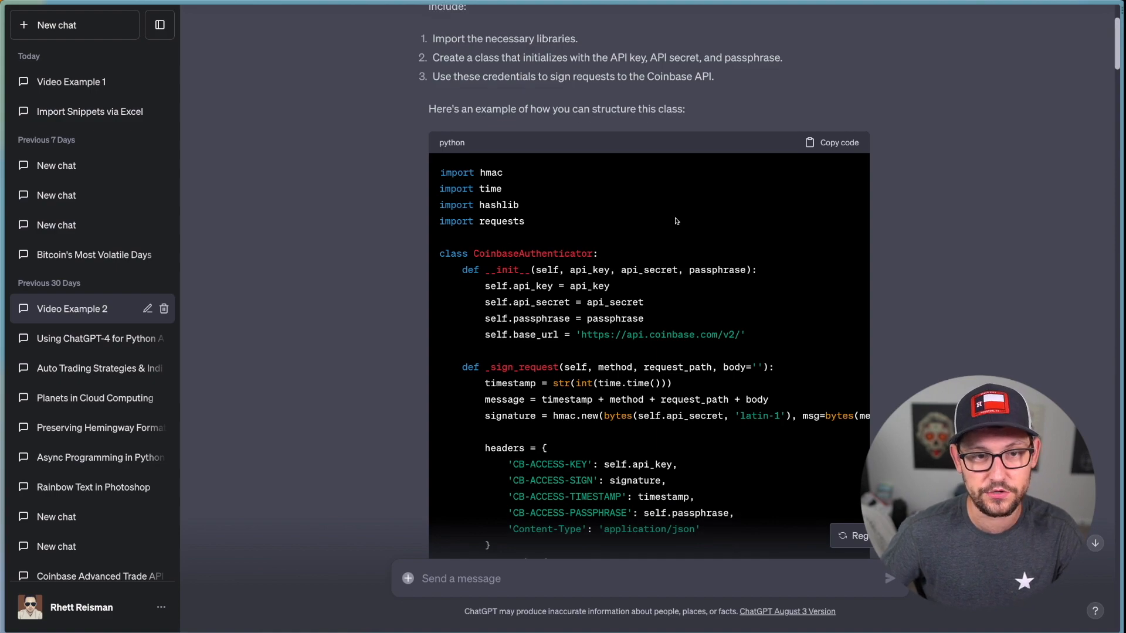
pyautogui.moveTo(706, 308)
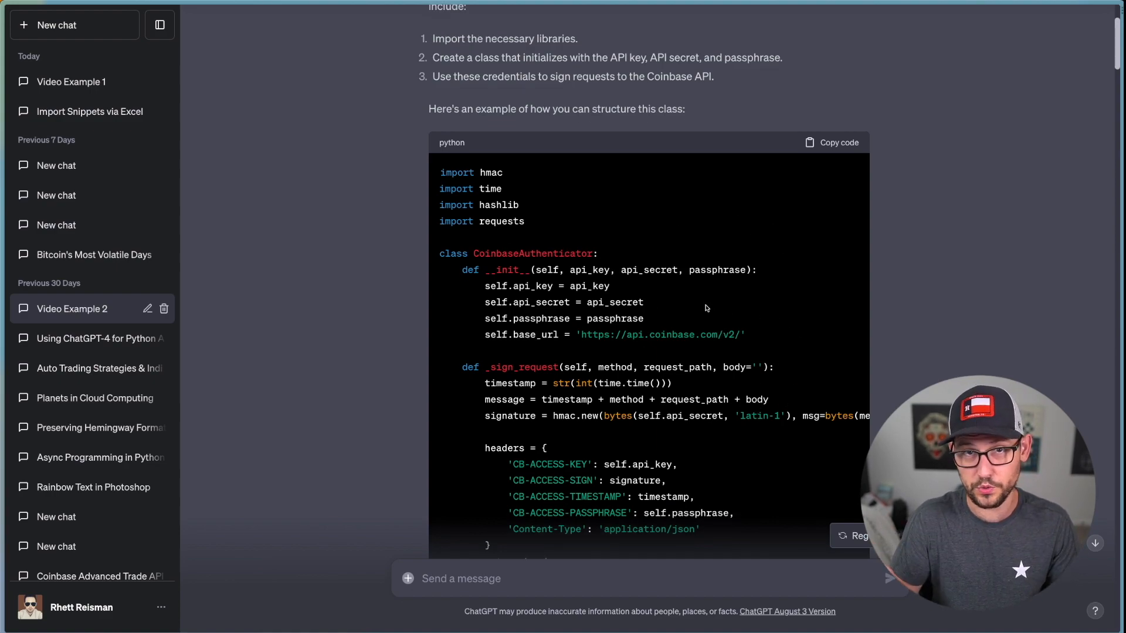
pyautogui.scroll(-3)
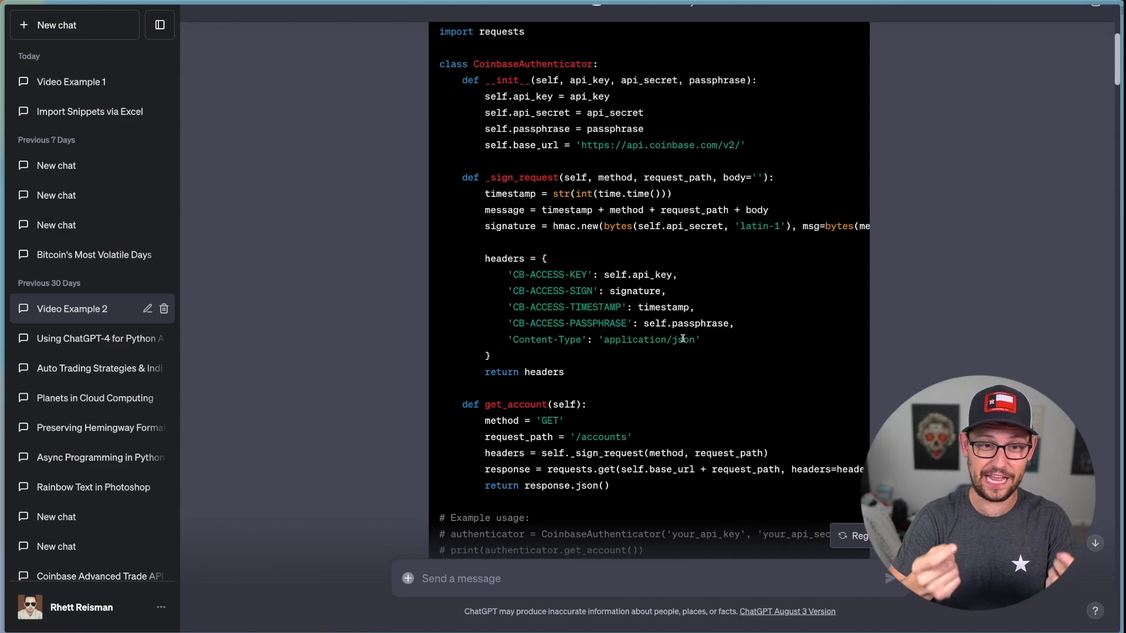
pyautogui.scroll(3)
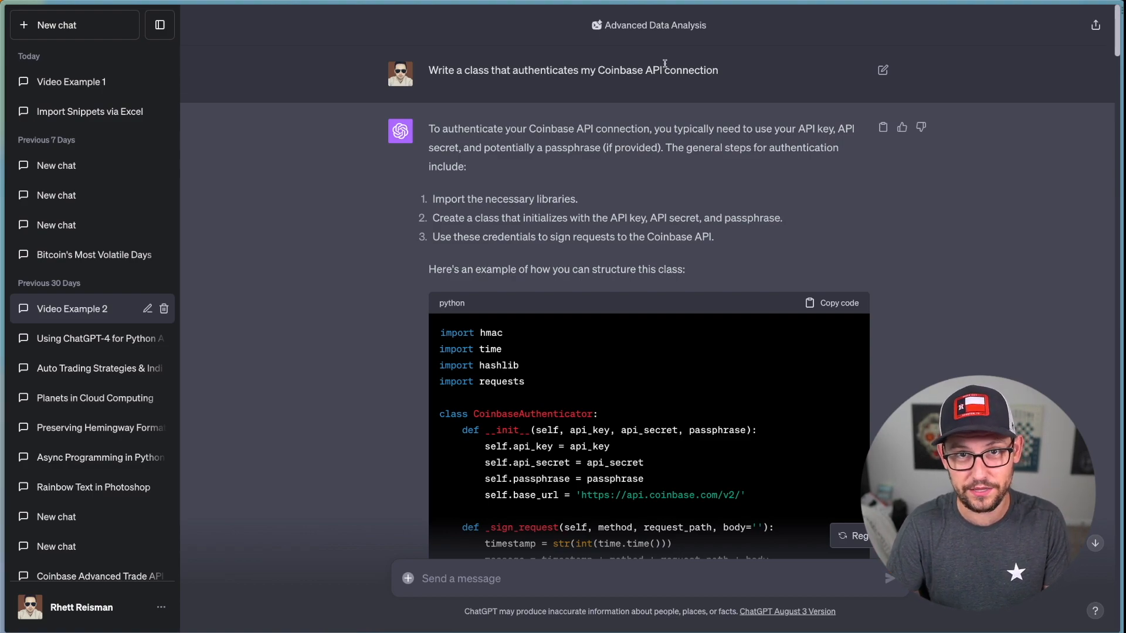
# Step: Scroll to the prompt asking to rewrite cb_auth.py as a singleton and read its pasted code
pyautogui.scroll(-3)
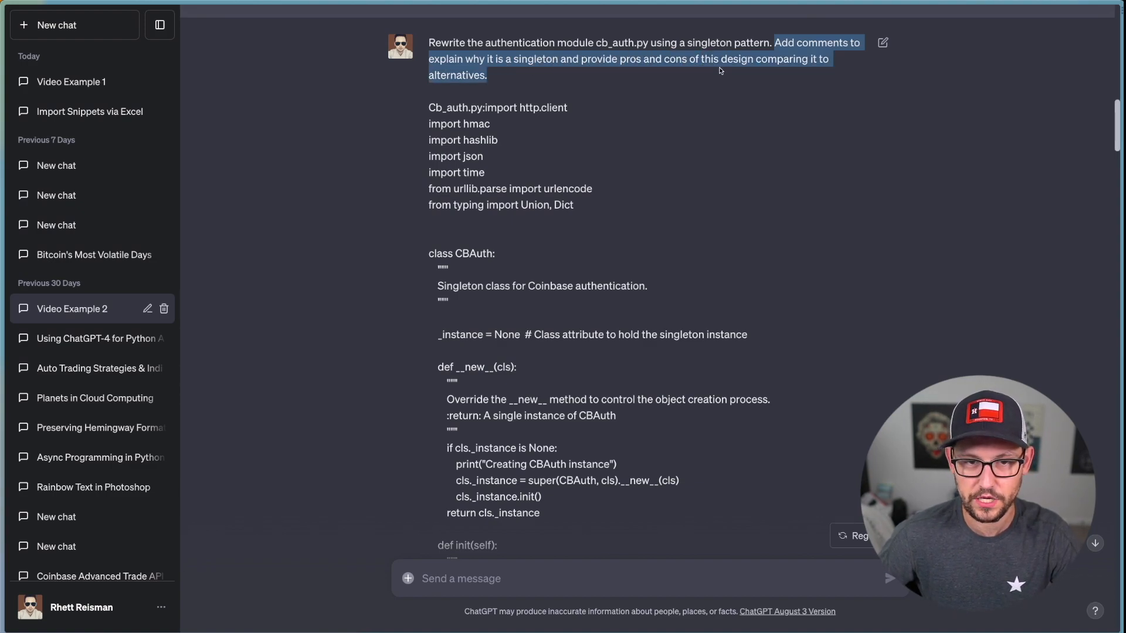
pyautogui.moveTo(786, 71)
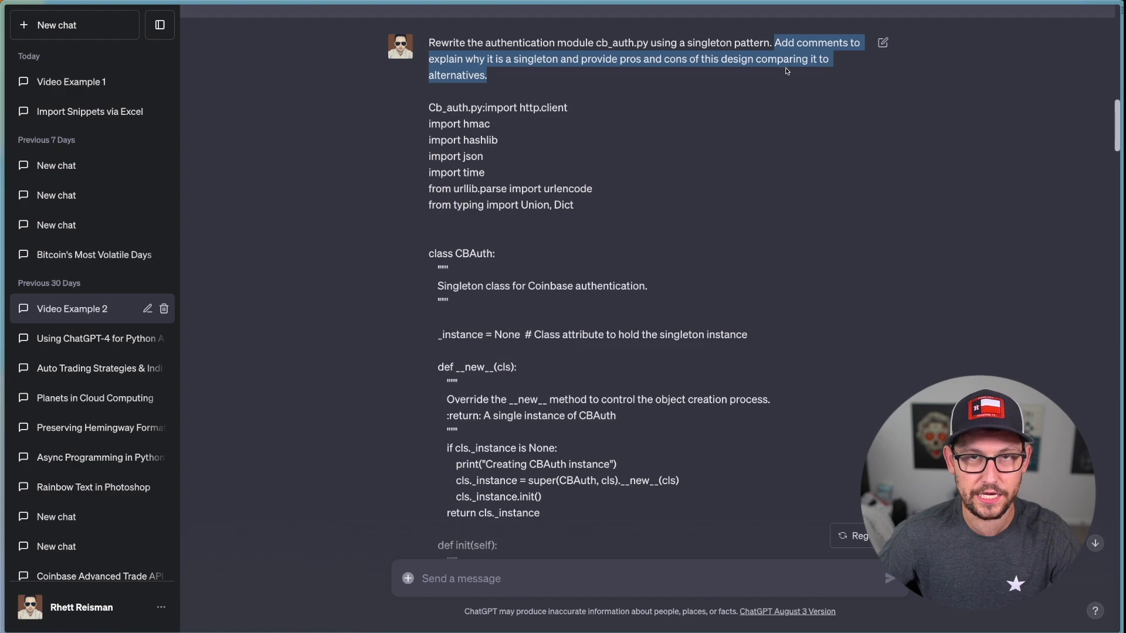
pyautogui.scroll(-3)
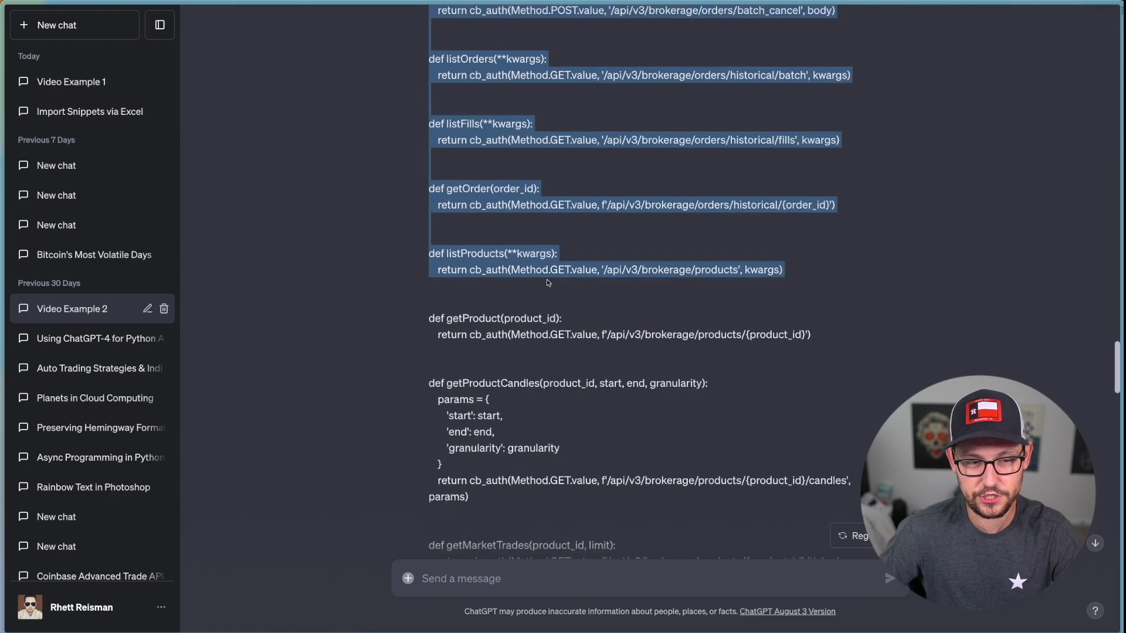
# Step: Read the CBAuth singleton reply down to its Pros and Cons lists
pyautogui.scroll(-3)
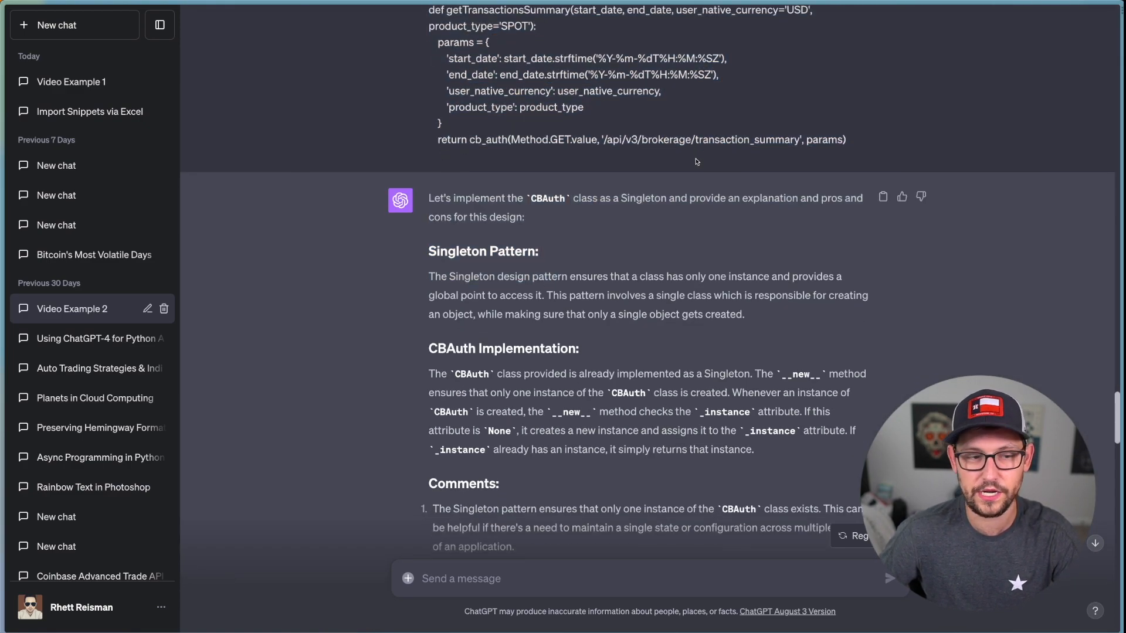
pyautogui.scroll(-3)
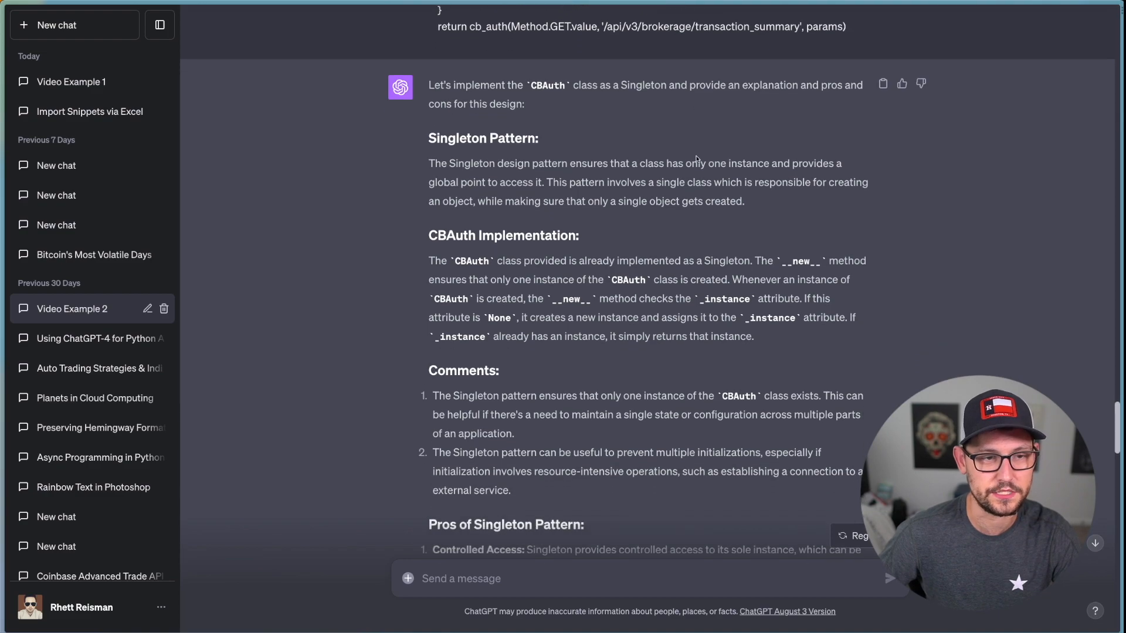
pyautogui.scroll(-3)
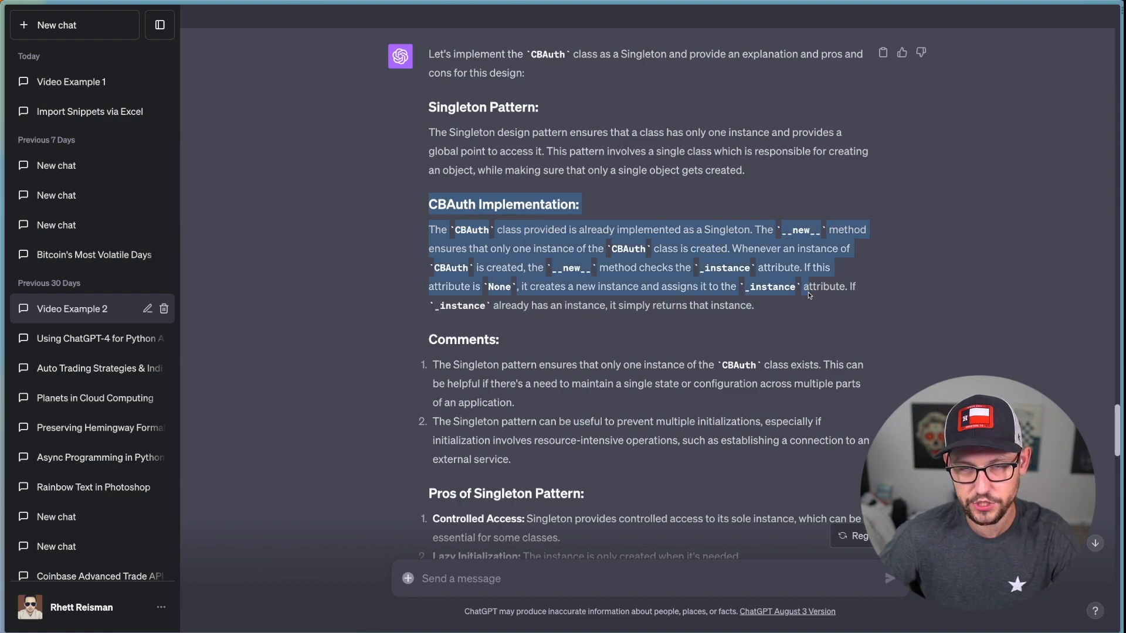
pyautogui.click(809, 295)
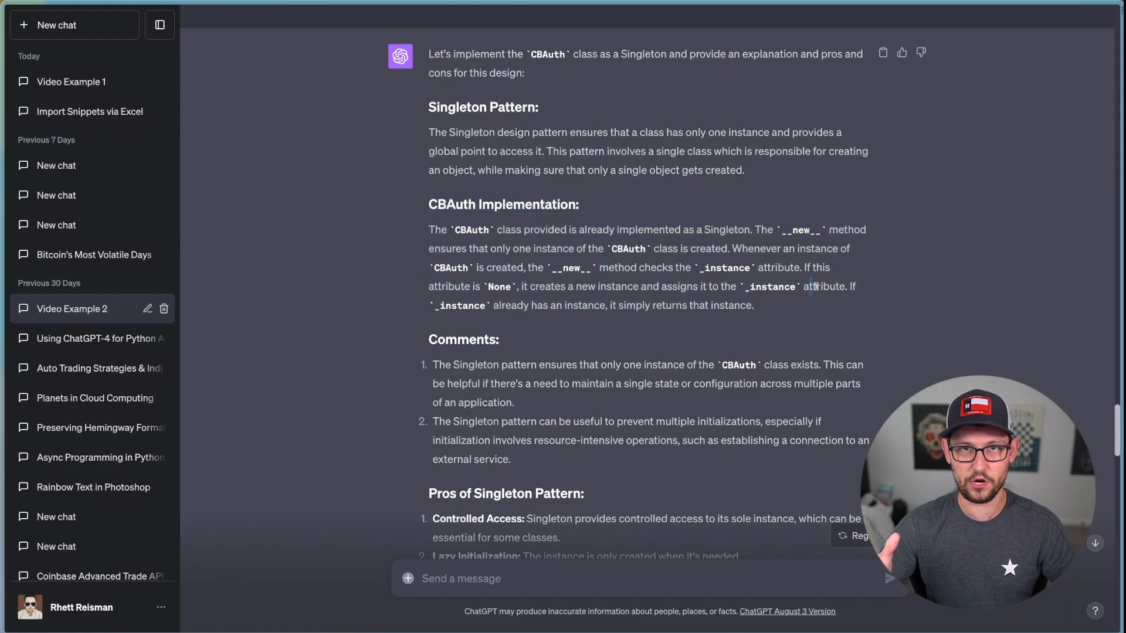
pyautogui.scroll(-3)
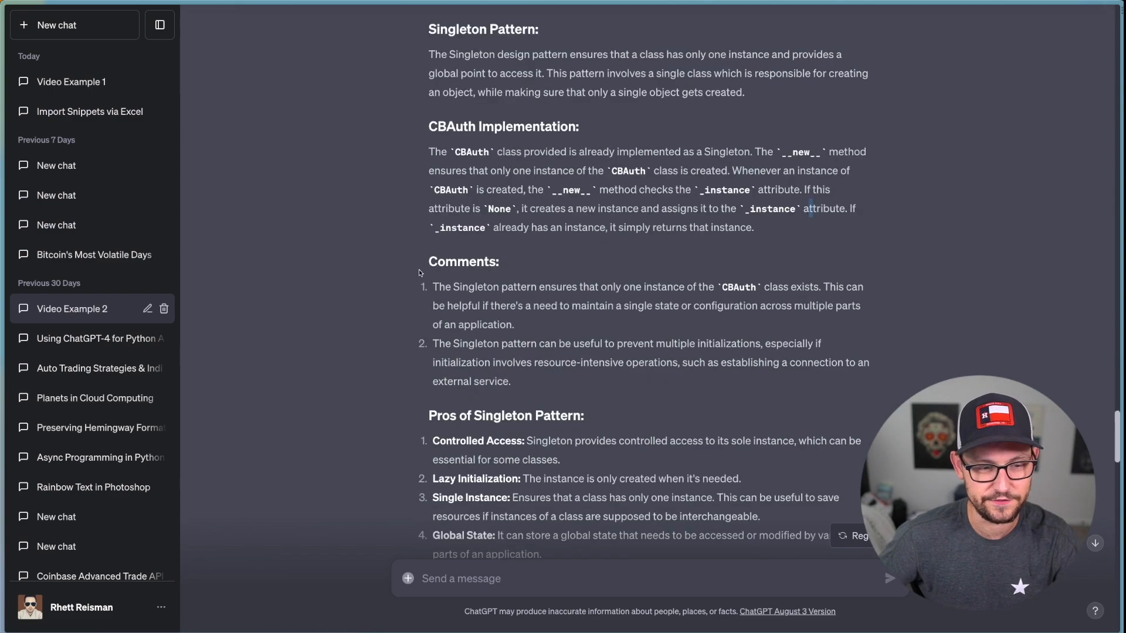
pyautogui.doubleClick(632, 305)
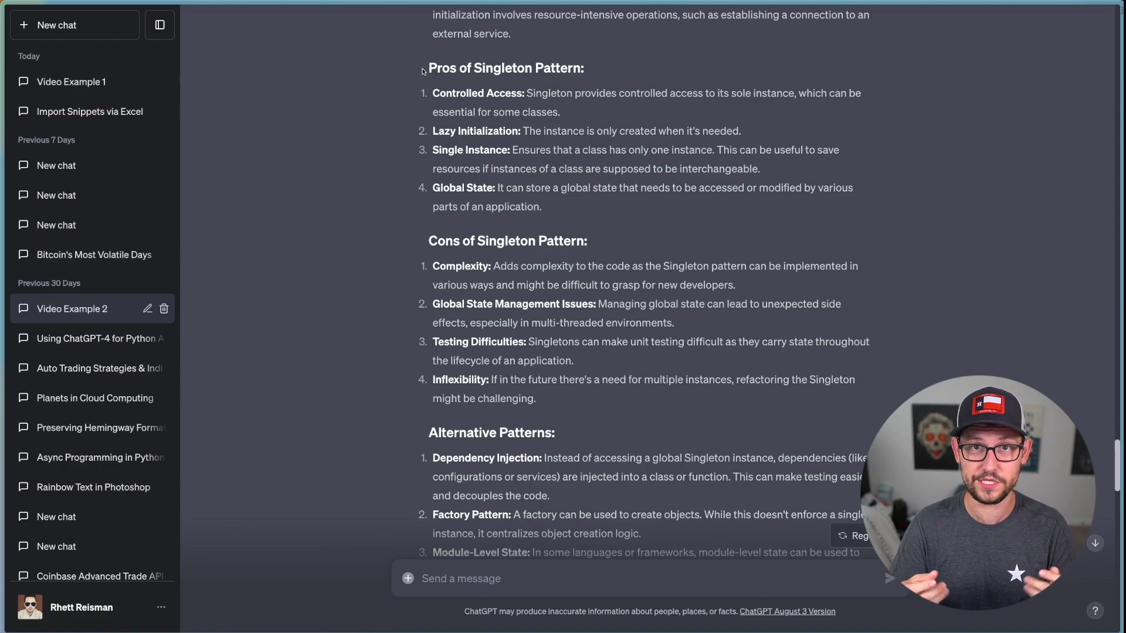
pyautogui.scroll(-3)
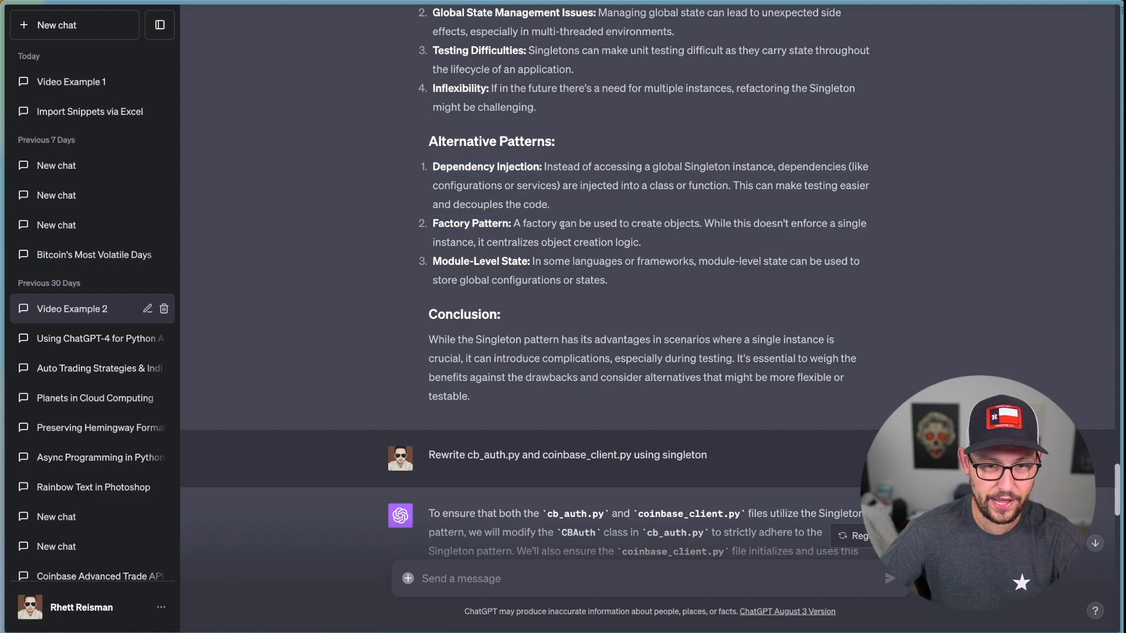
pyautogui.moveTo(559, 202)
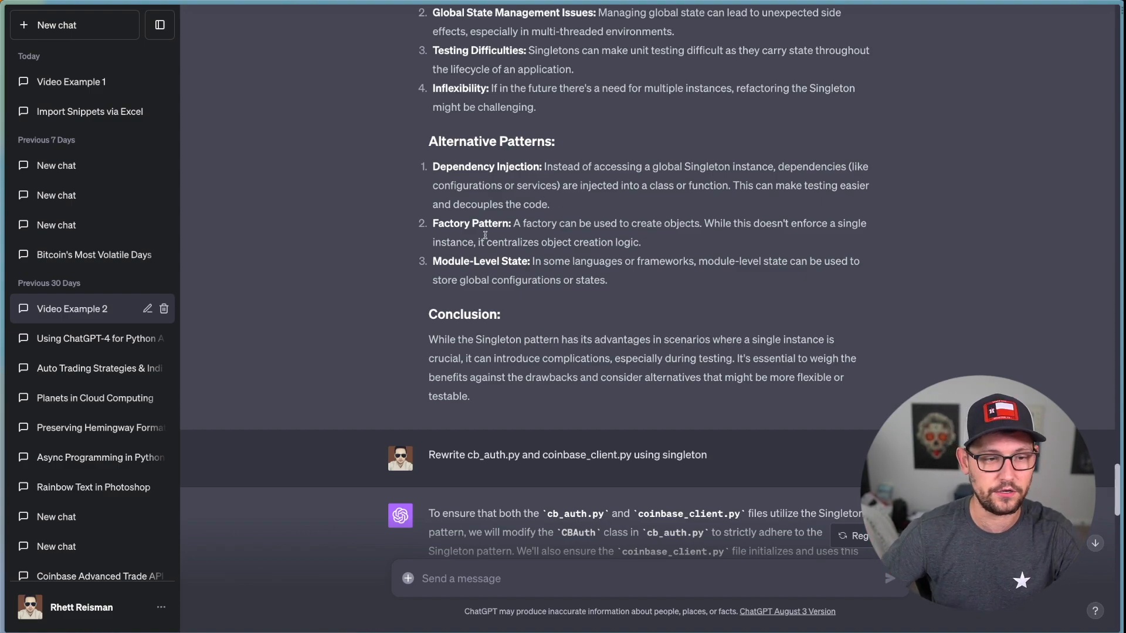
pyautogui.moveTo(533, 273)
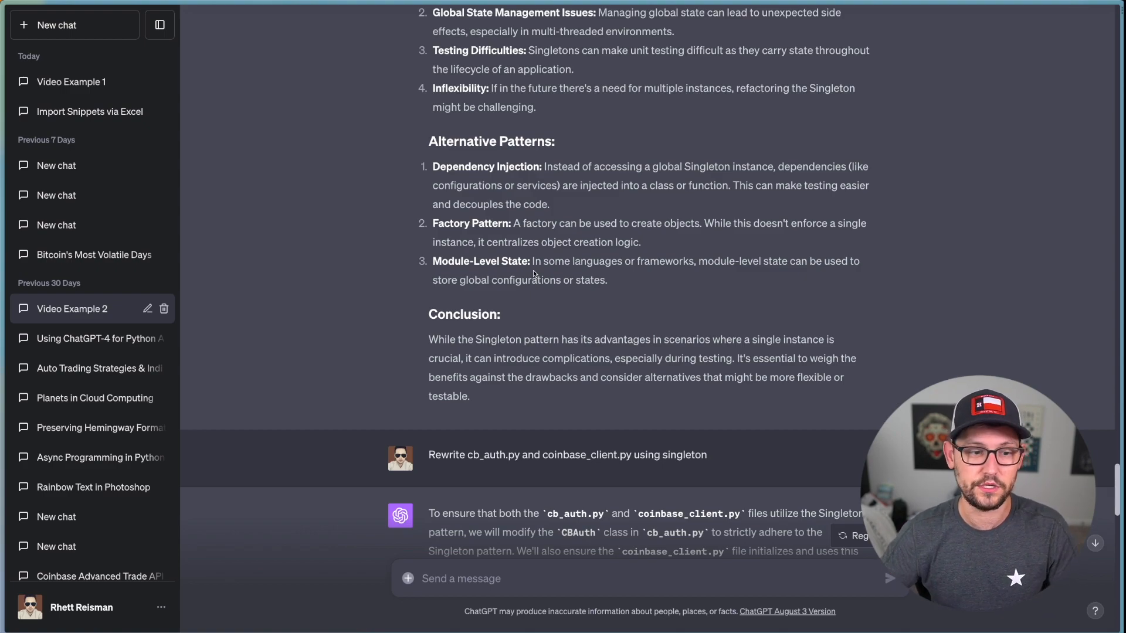
pyautogui.scroll(3)
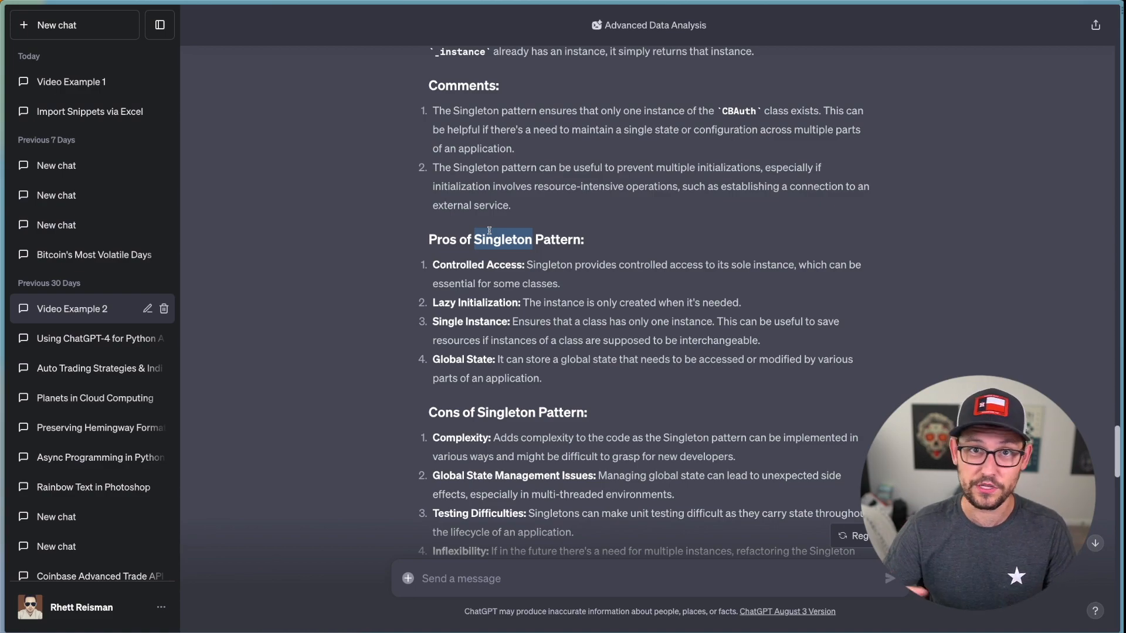
# Step: Review the two-file singleton prompt for cb_auth.py and coinbase_client.py and its opening code
pyautogui.scroll(-3)
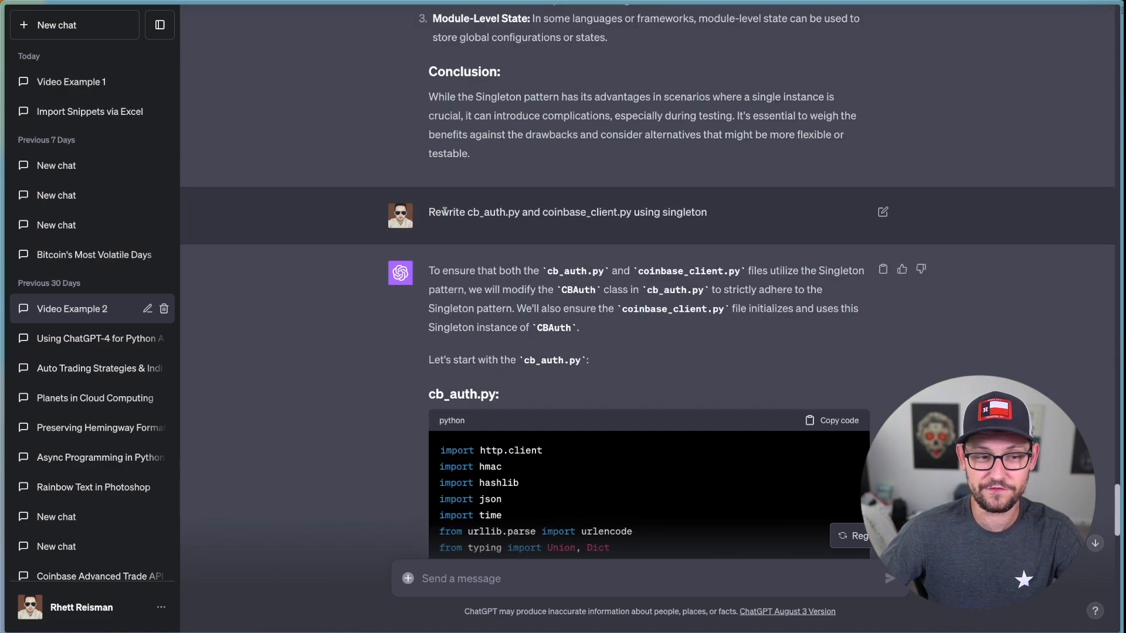
pyautogui.moveTo(732, 210)
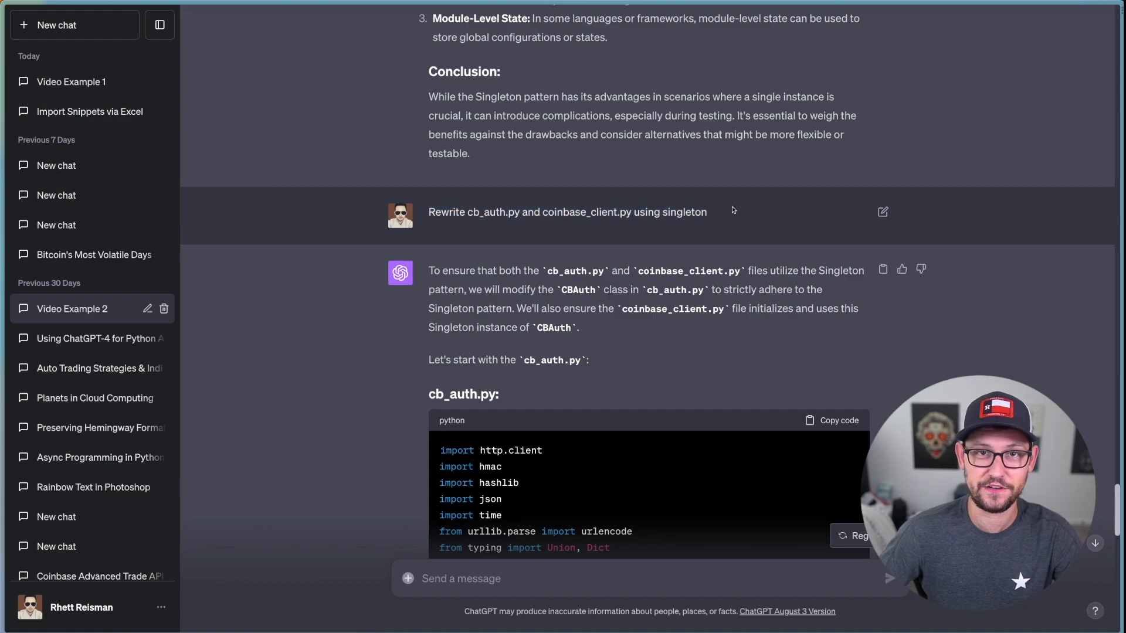
pyautogui.scroll(3)
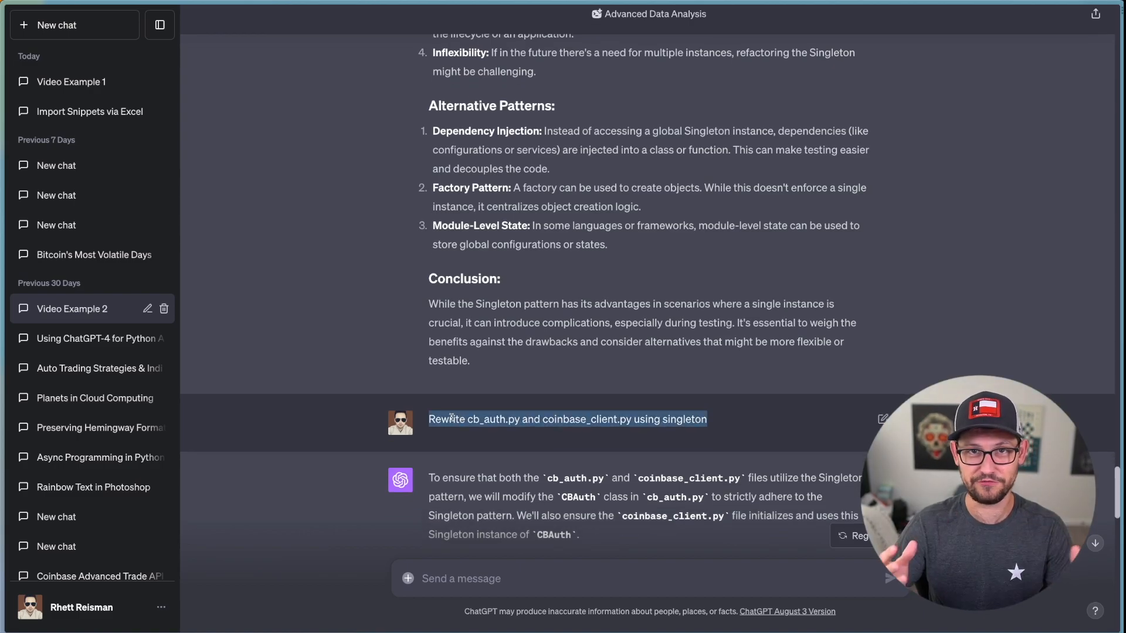
pyautogui.scroll(-3)
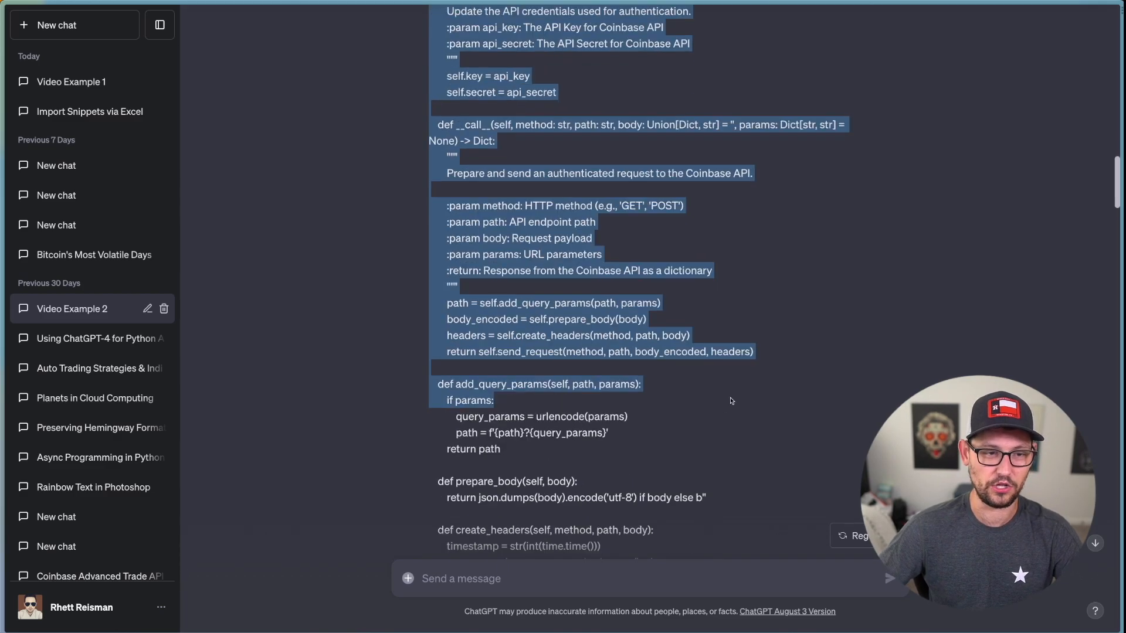
pyautogui.scroll(-3)
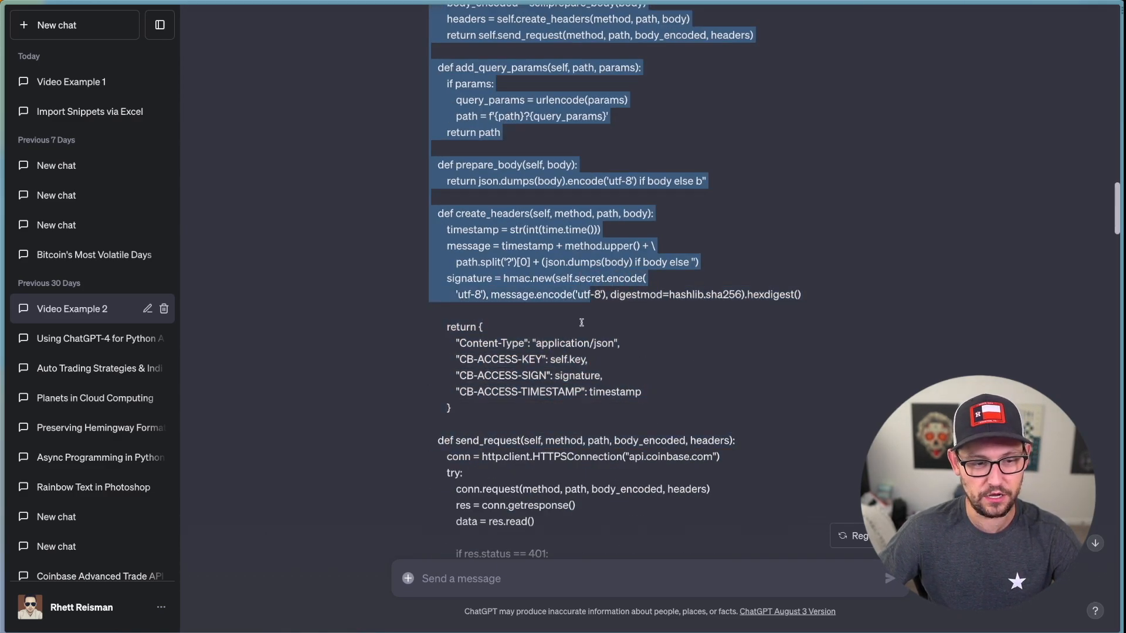
pyautogui.scroll(-3)
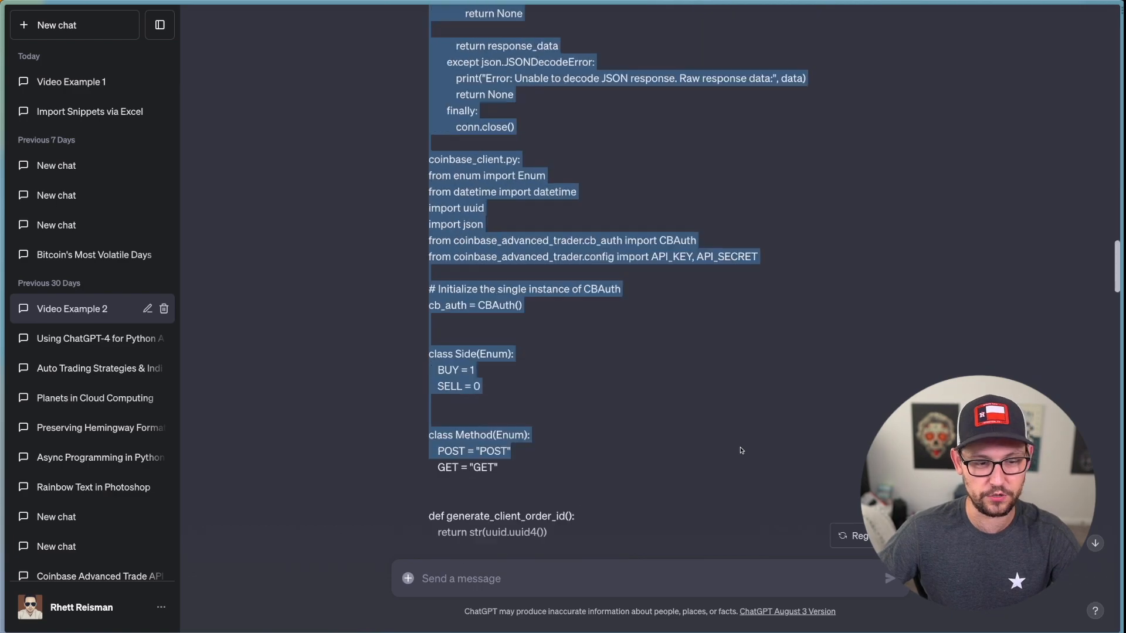
pyautogui.scroll(-3)
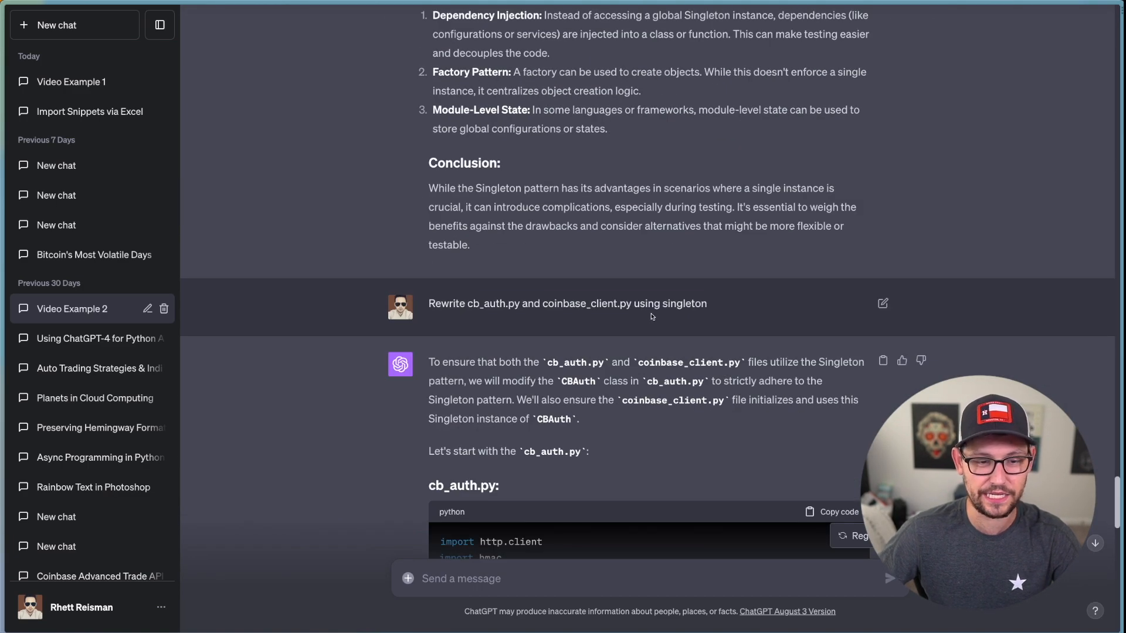
# Step: Scroll through the coinbase_client.py block to the 'In this rewrite' summary
pyautogui.scroll(-3)
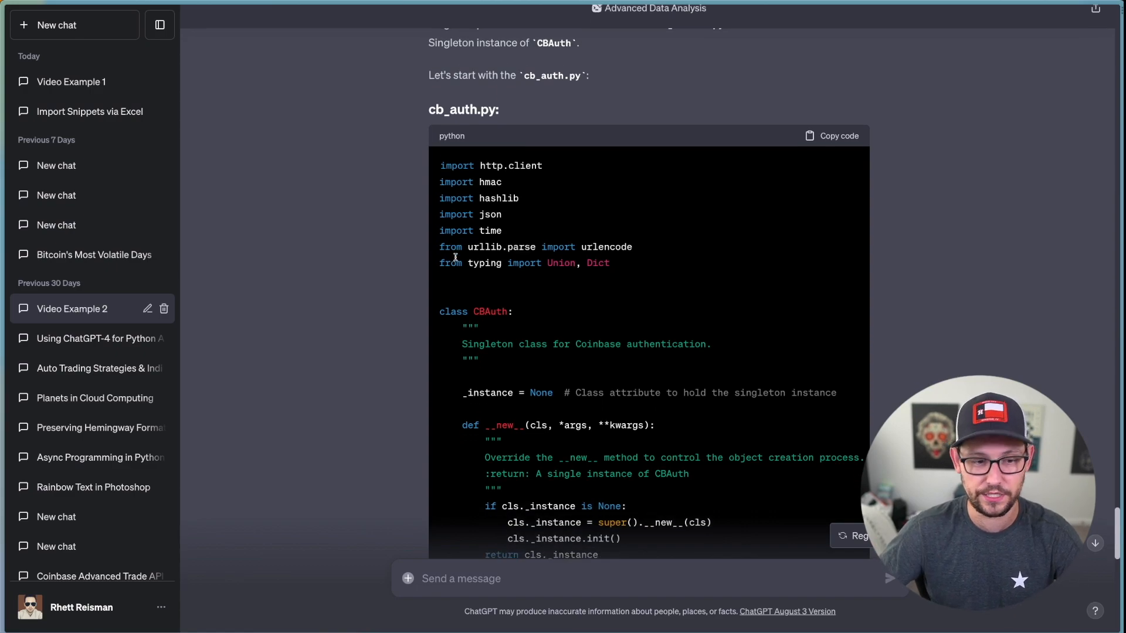
pyautogui.scroll(-3)
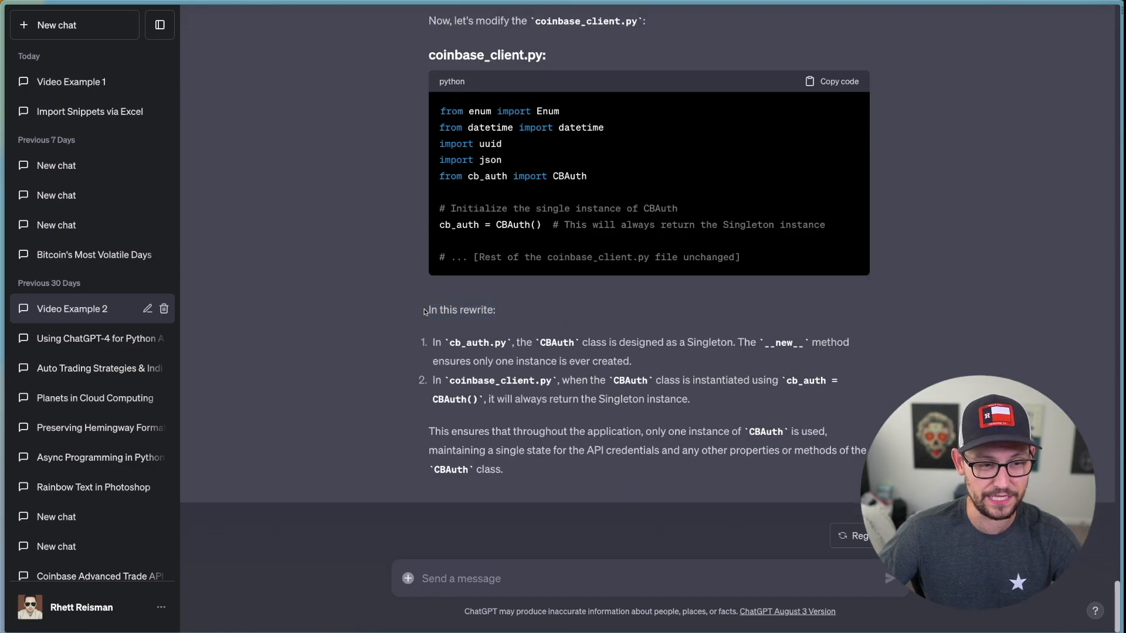